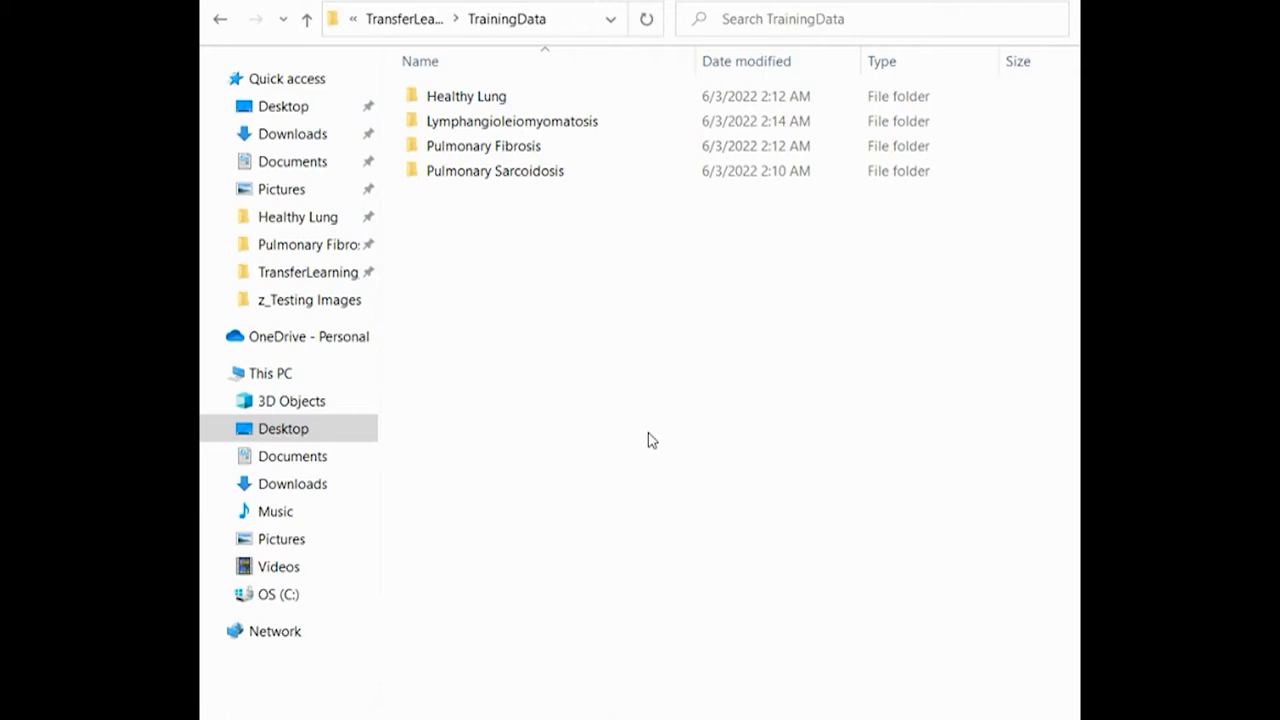
Step: Browse into the Healthy Lung and Lymphangioleiomyomatosis folders in TrainingData to see their images
{"action": "left_click", "coordinate": [466, 96]}
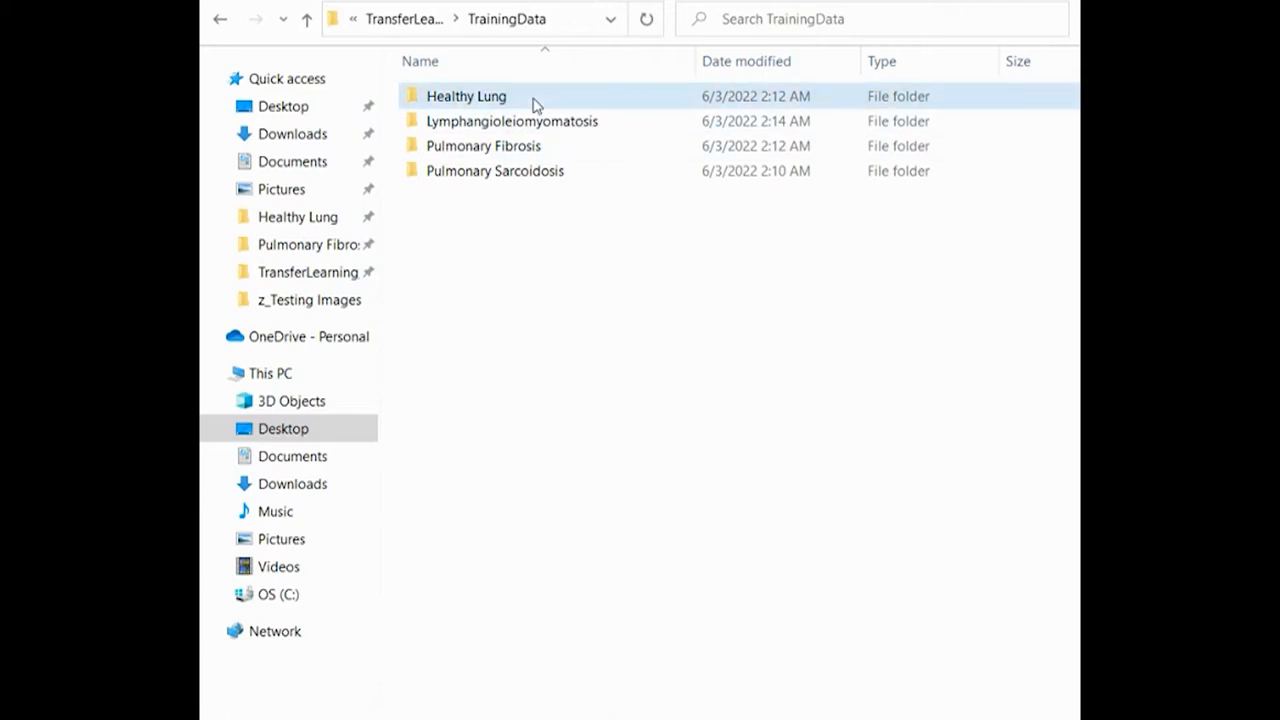
{"action": "double_click", "coordinate": [466, 96]}
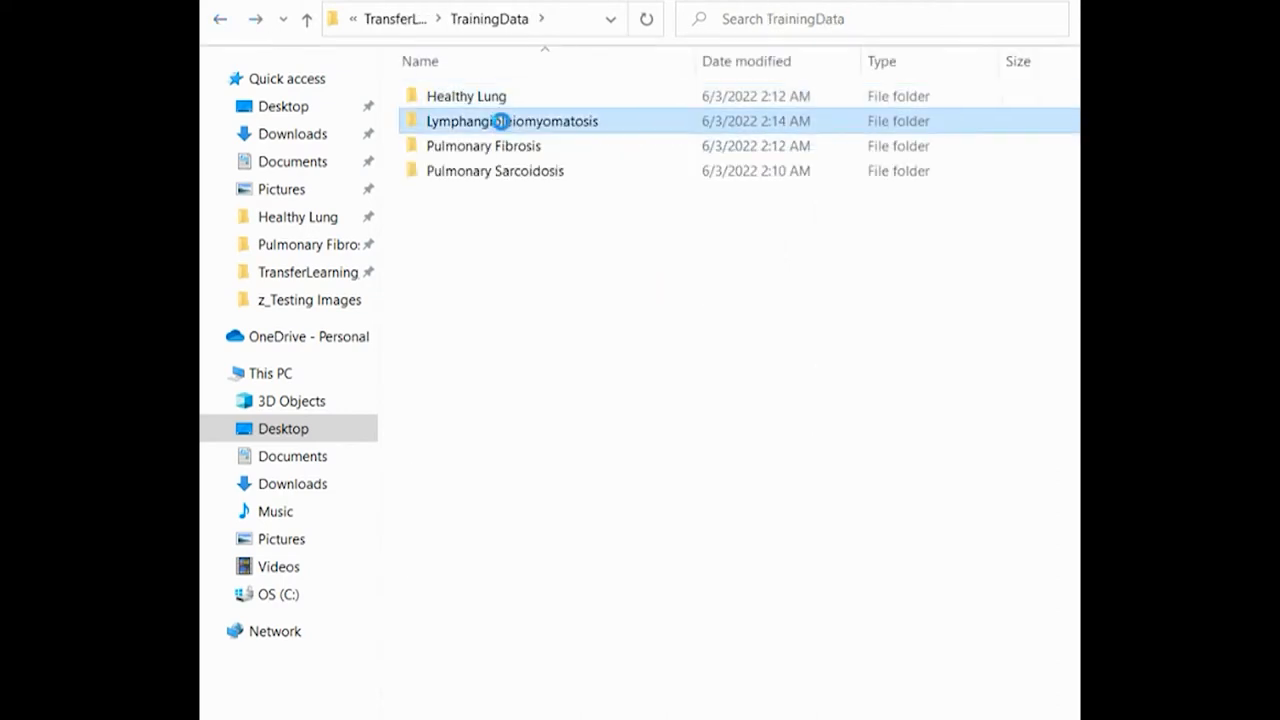
{"action": "double_click", "coordinate": [512, 120]}
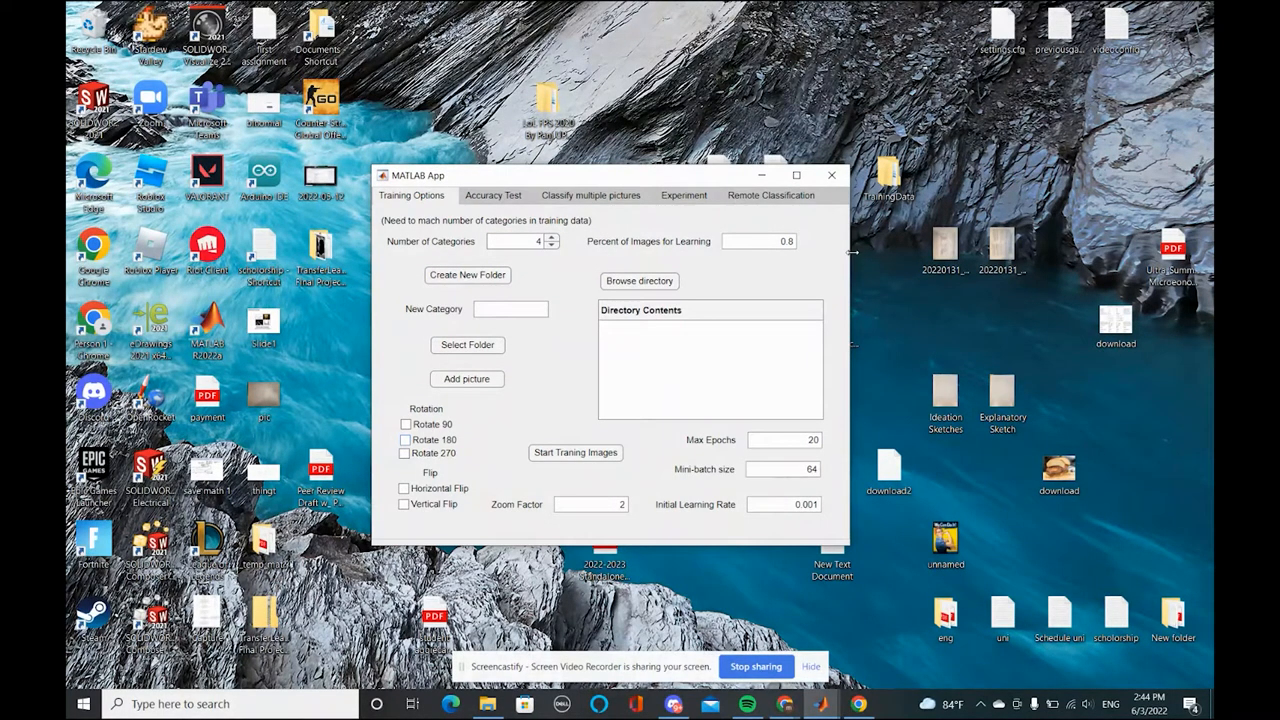
Step: Load the four lung categories from TrainingData via Browse directory, then show the Accuracy Test page
{"action": "left_click", "coordinate": [638, 281]}
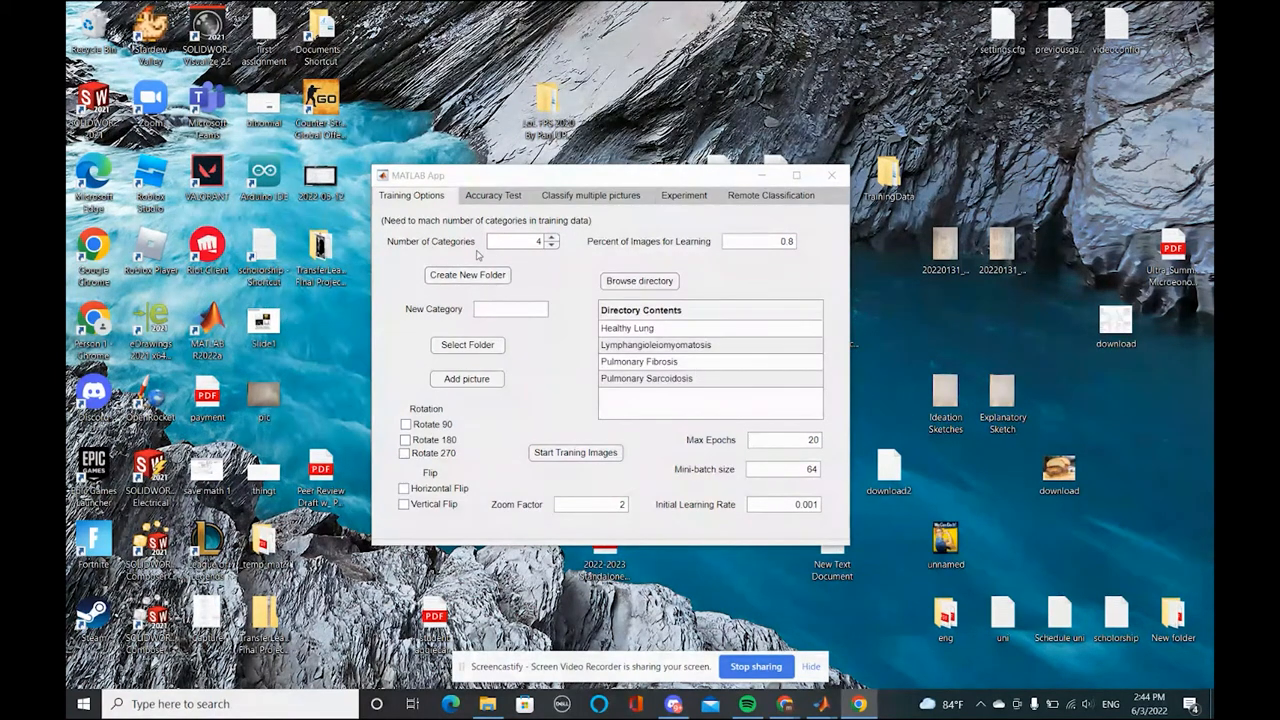
{"action": "mouse_move", "coordinate": [518, 287]}
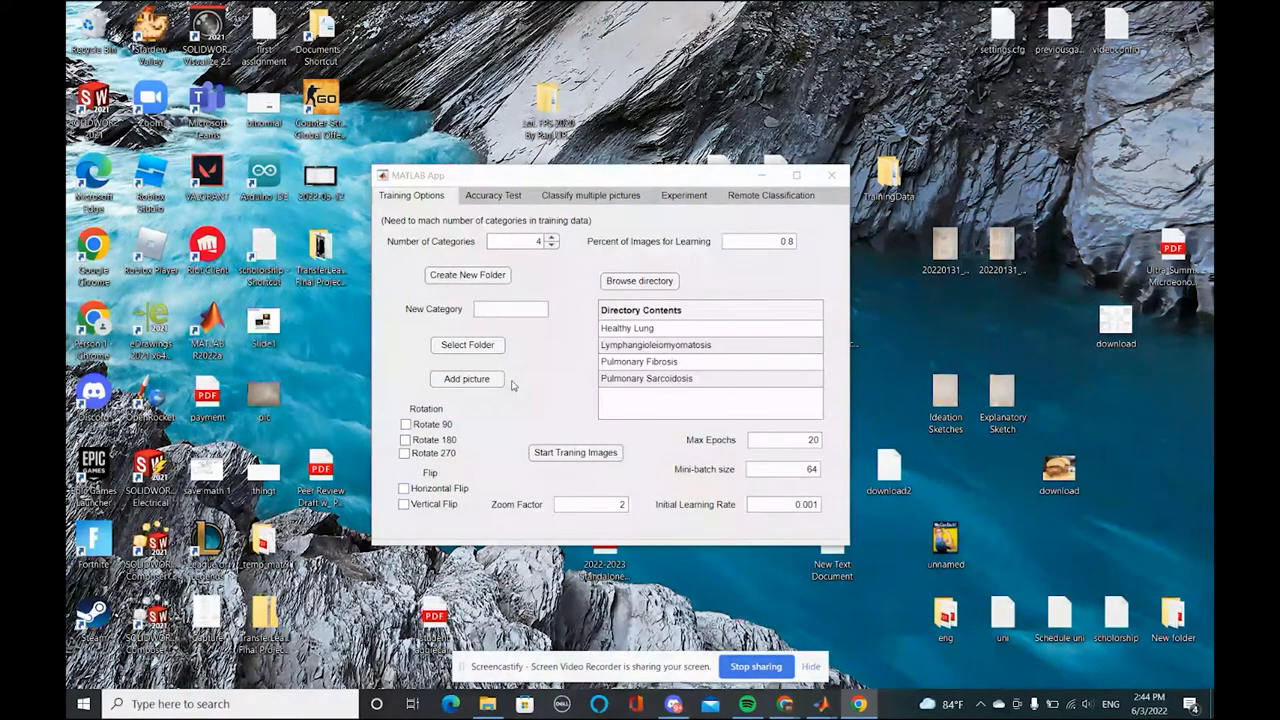
{"action": "mouse_move", "coordinate": [503, 210]}
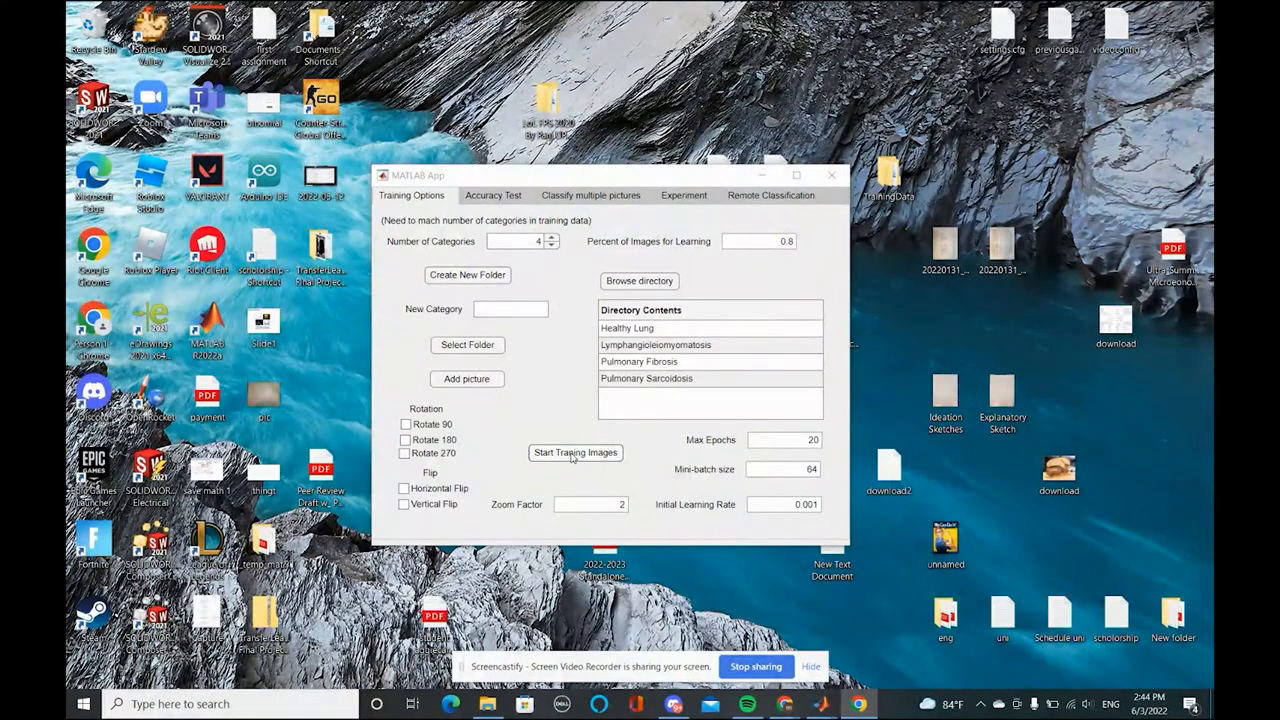
{"action": "left_click", "coordinate": [492, 195]}
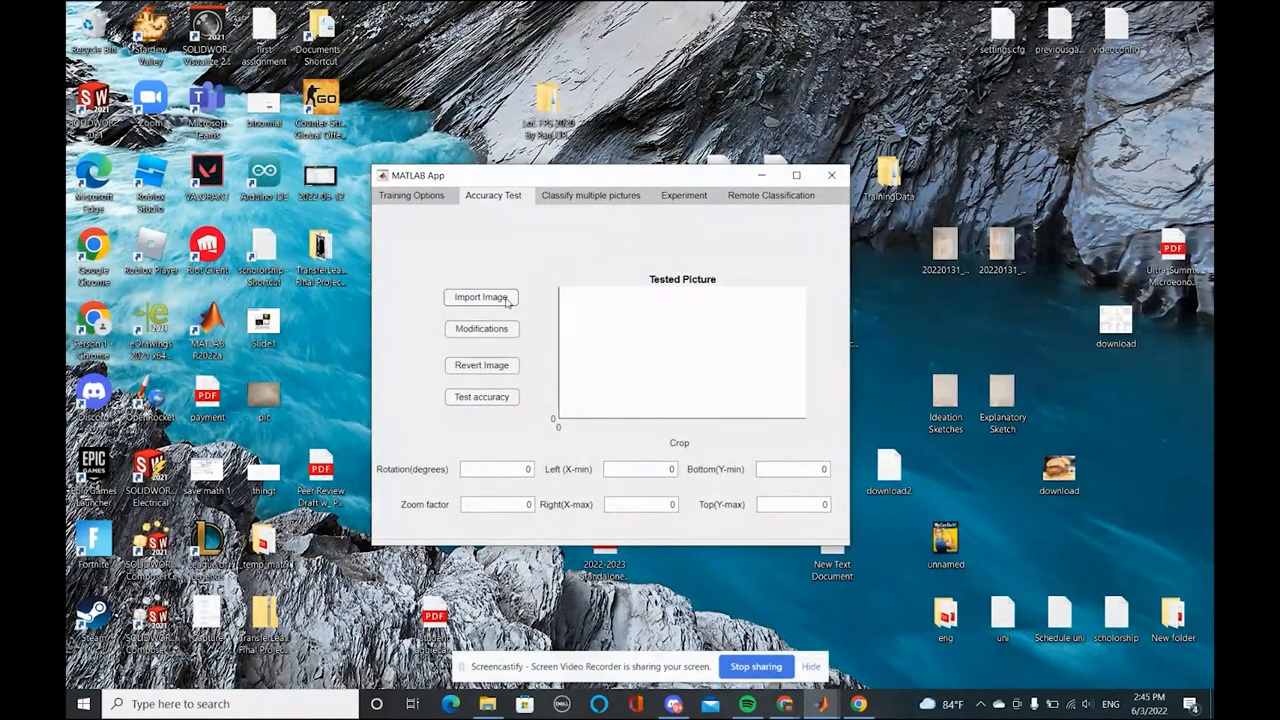
Step: Import Capture1, rotate 90° with zoom factor 2, revert, then test accuracy at 180°
{"action": "left_click", "coordinate": [481, 297]}
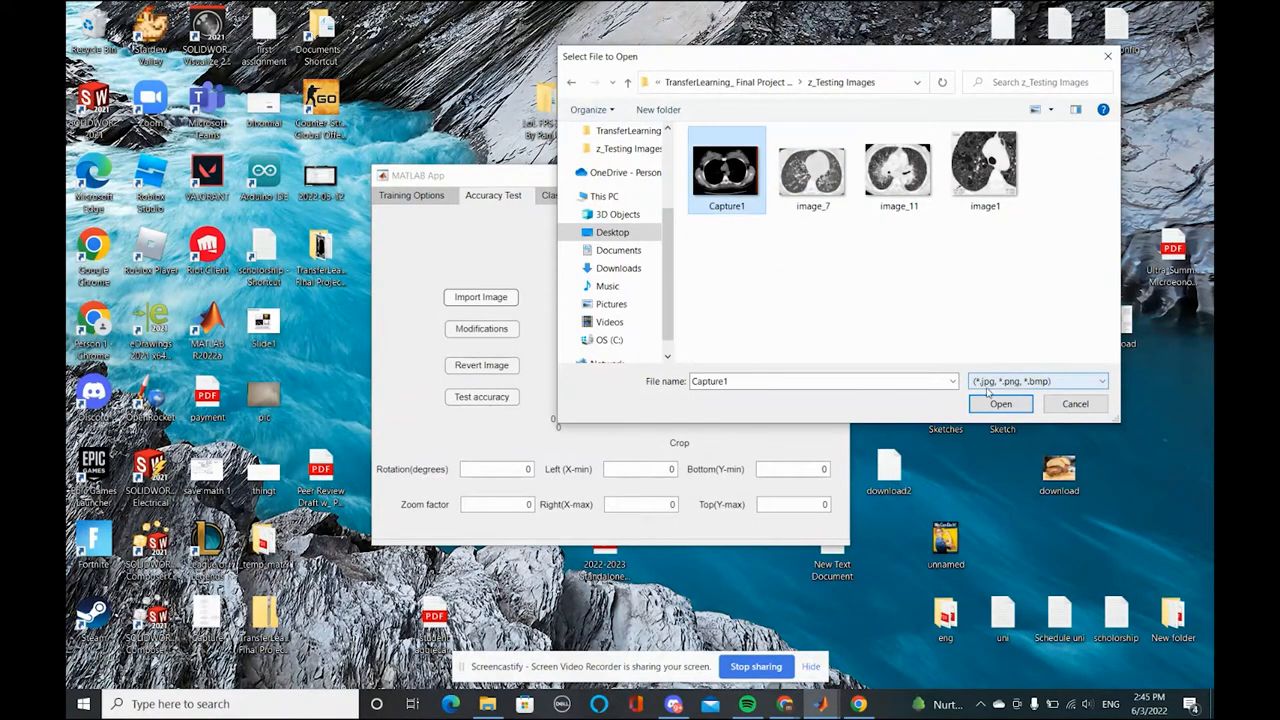
{"action": "left_click", "coordinate": [1000, 403]}
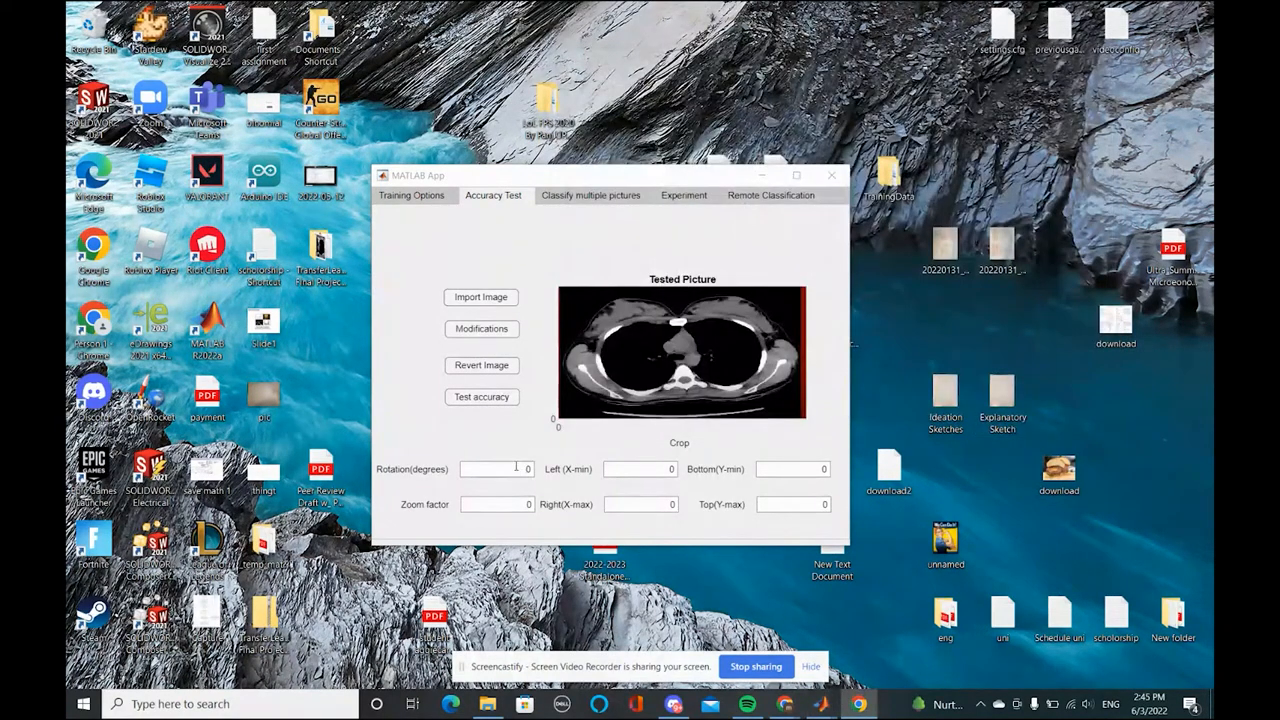
{"action": "type", "text": "90"}
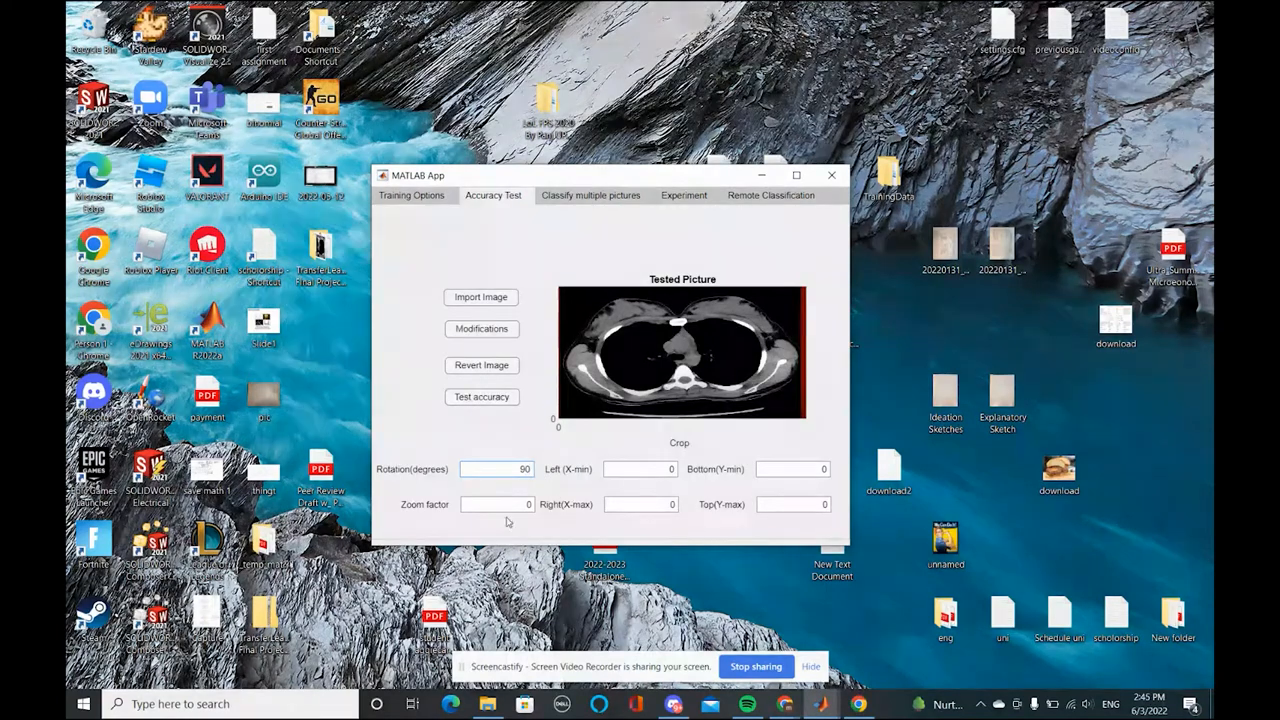
{"action": "left_click", "coordinate": [481, 329]}
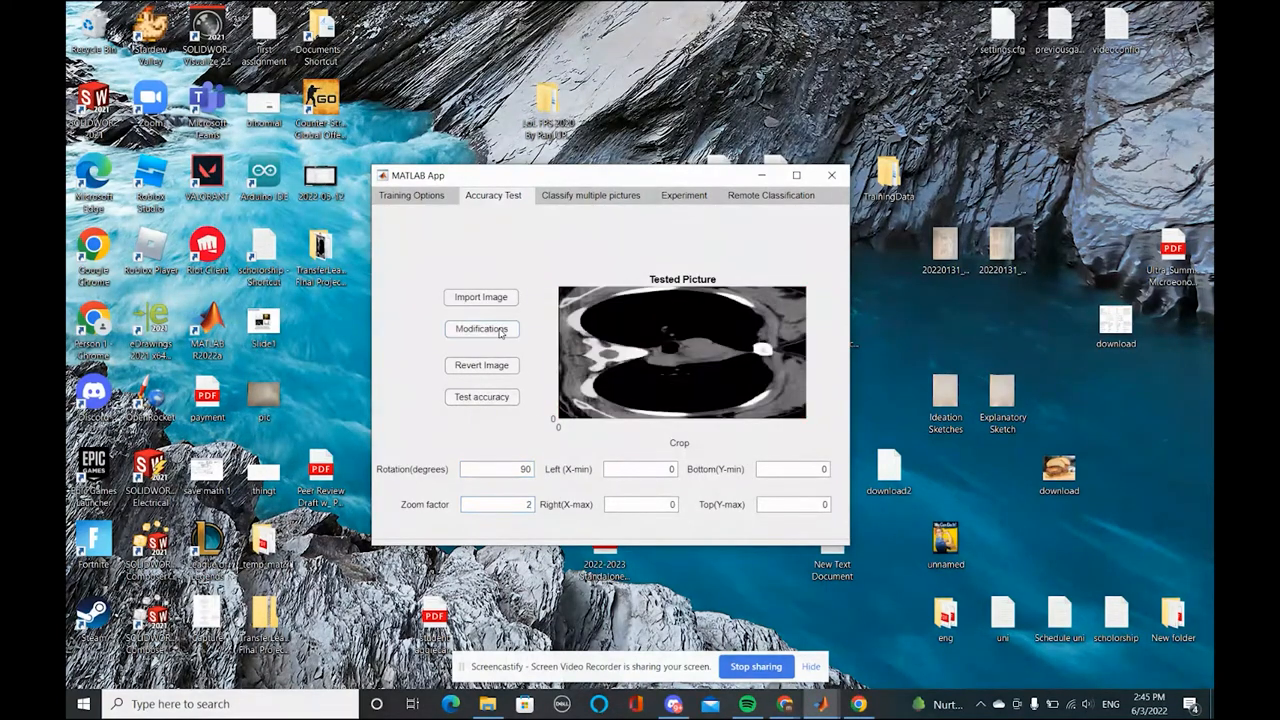
{"action": "left_click", "coordinate": [481, 328]}
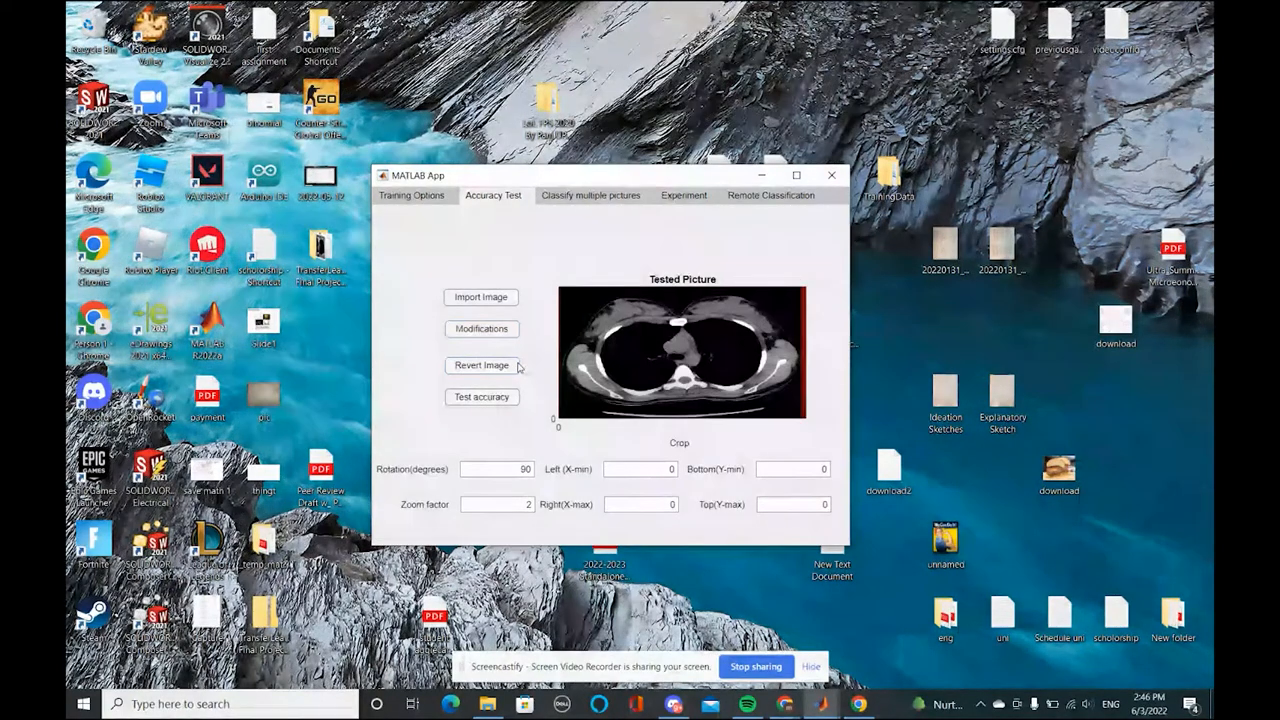
{"action": "left_click", "coordinate": [497, 469]}
{"action": "type", "text": "180"}
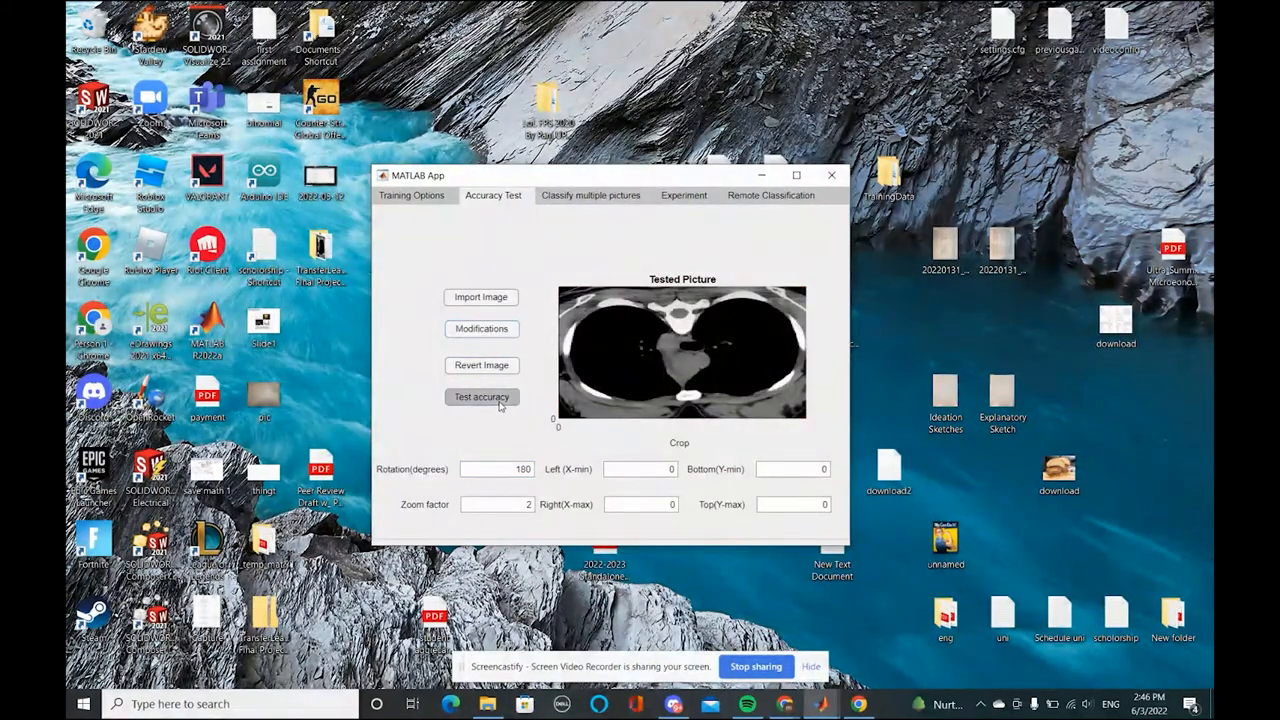
{"action": "left_click", "coordinate": [481, 397]}
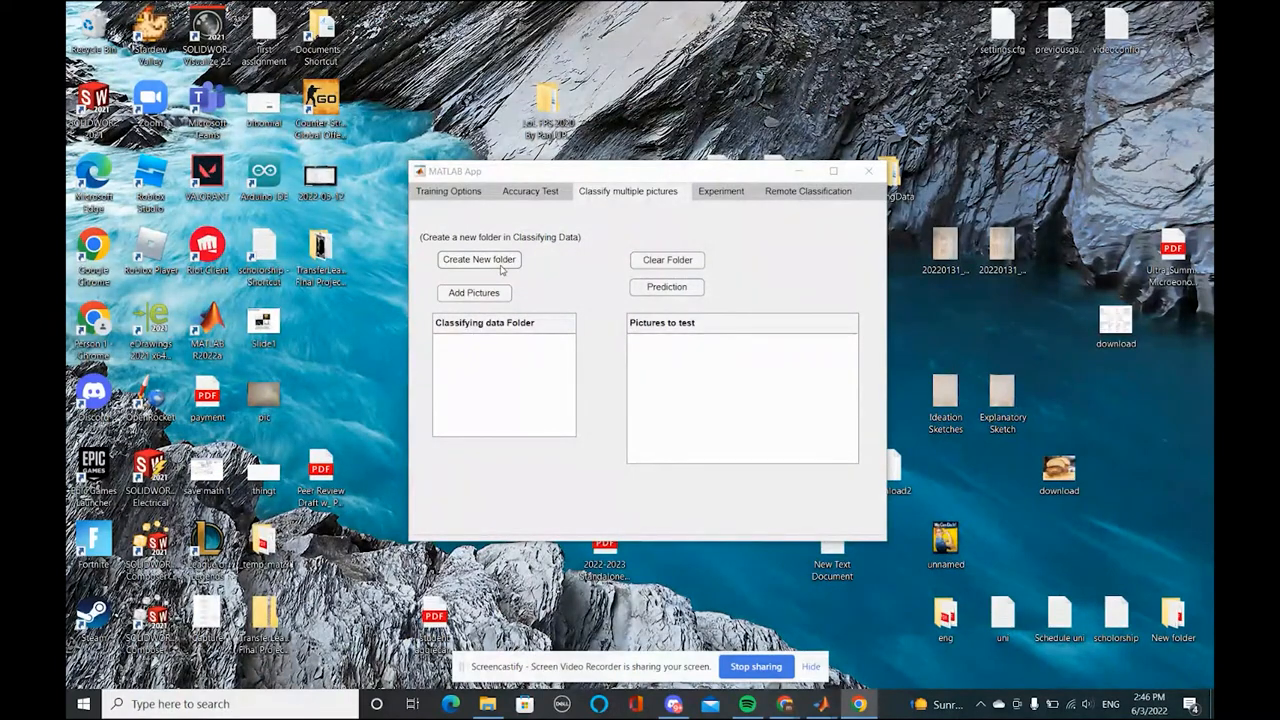
Step: Create a test folder and add Capture1 and other pictures from z_Testing Images
{"action": "left_click", "coordinate": [478, 259]}
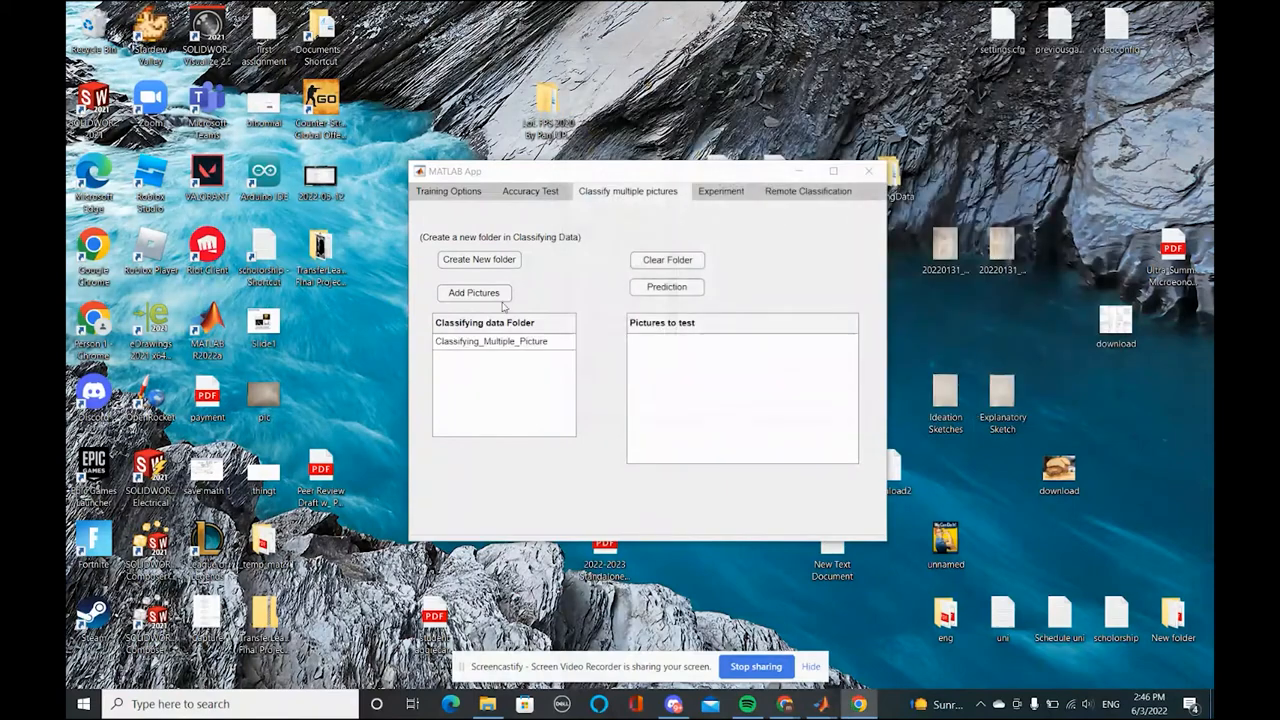
{"action": "mouse_move", "coordinate": [498, 409]}
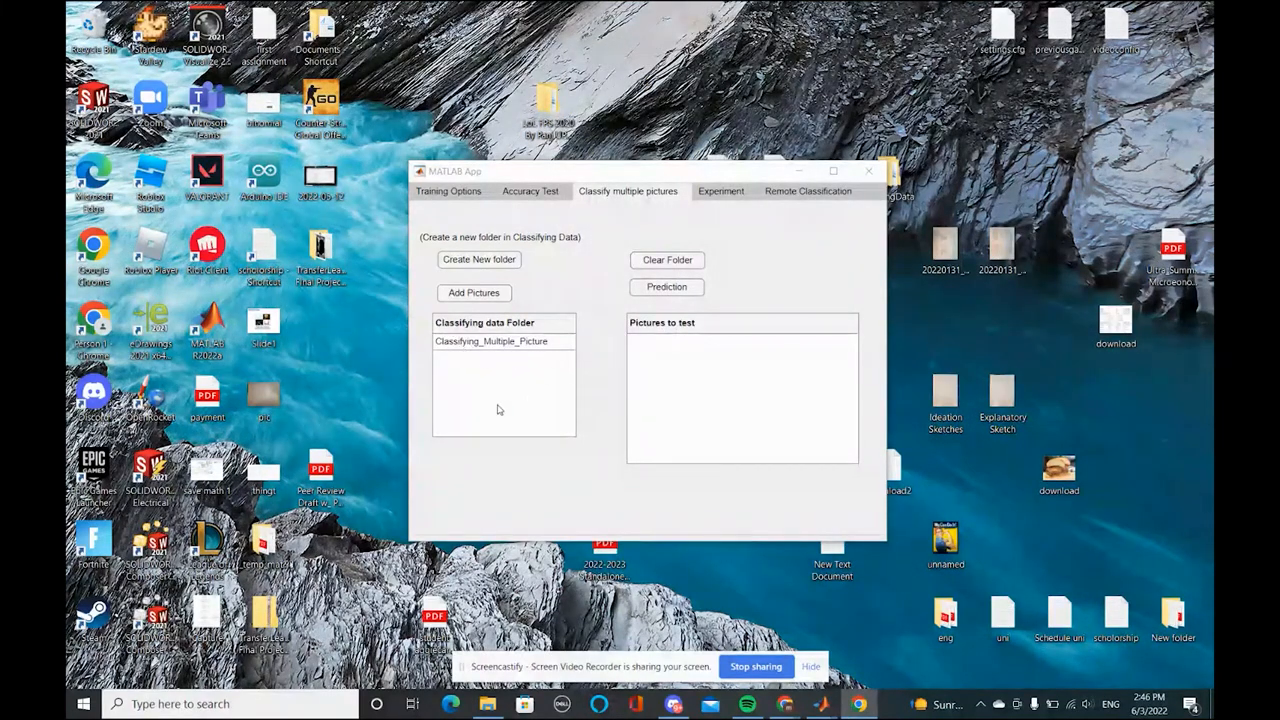
{"action": "left_click", "coordinate": [474, 292]}
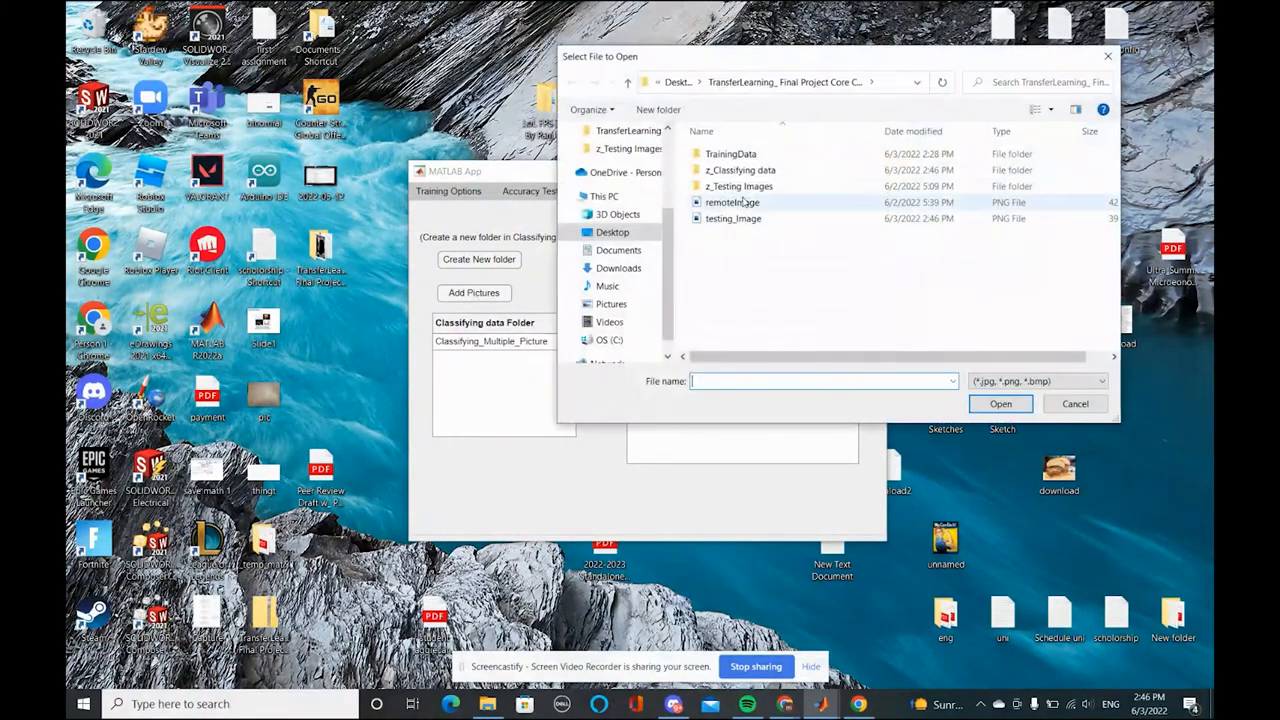
{"action": "double_click", "coordinate": [739, 186]}
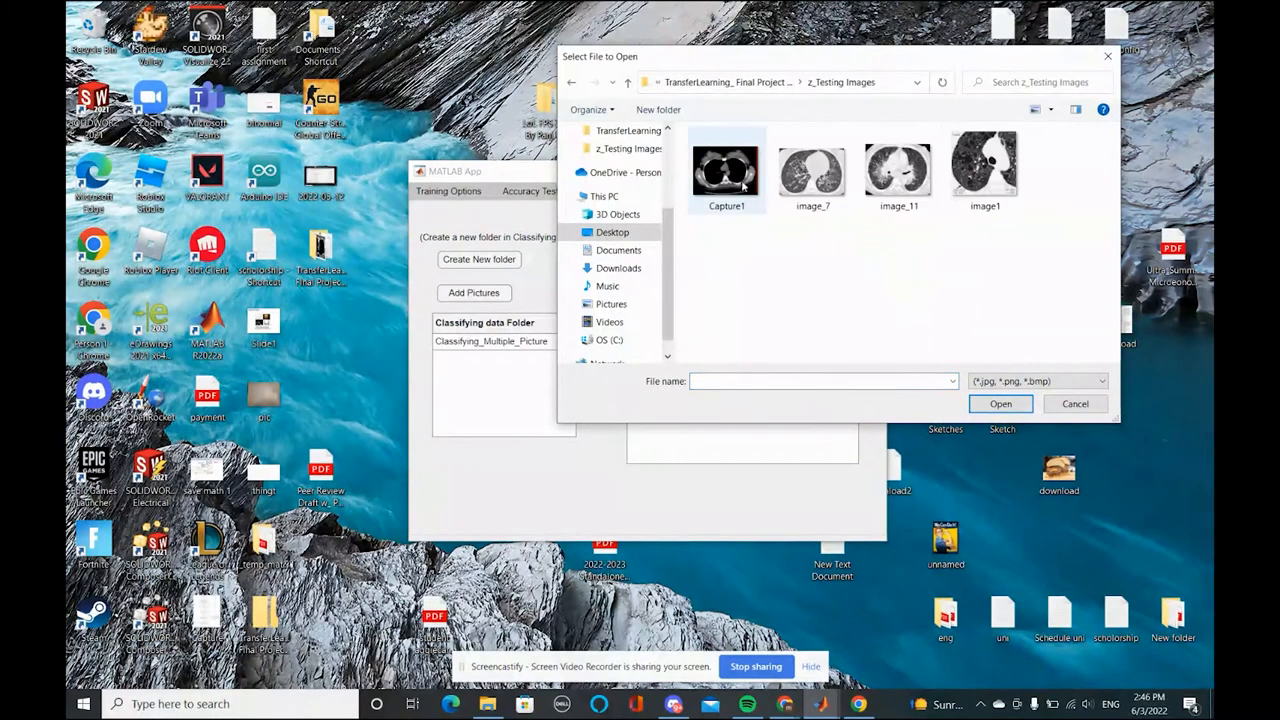
{"action": "left_click", "coordinate": [1000, 403]}
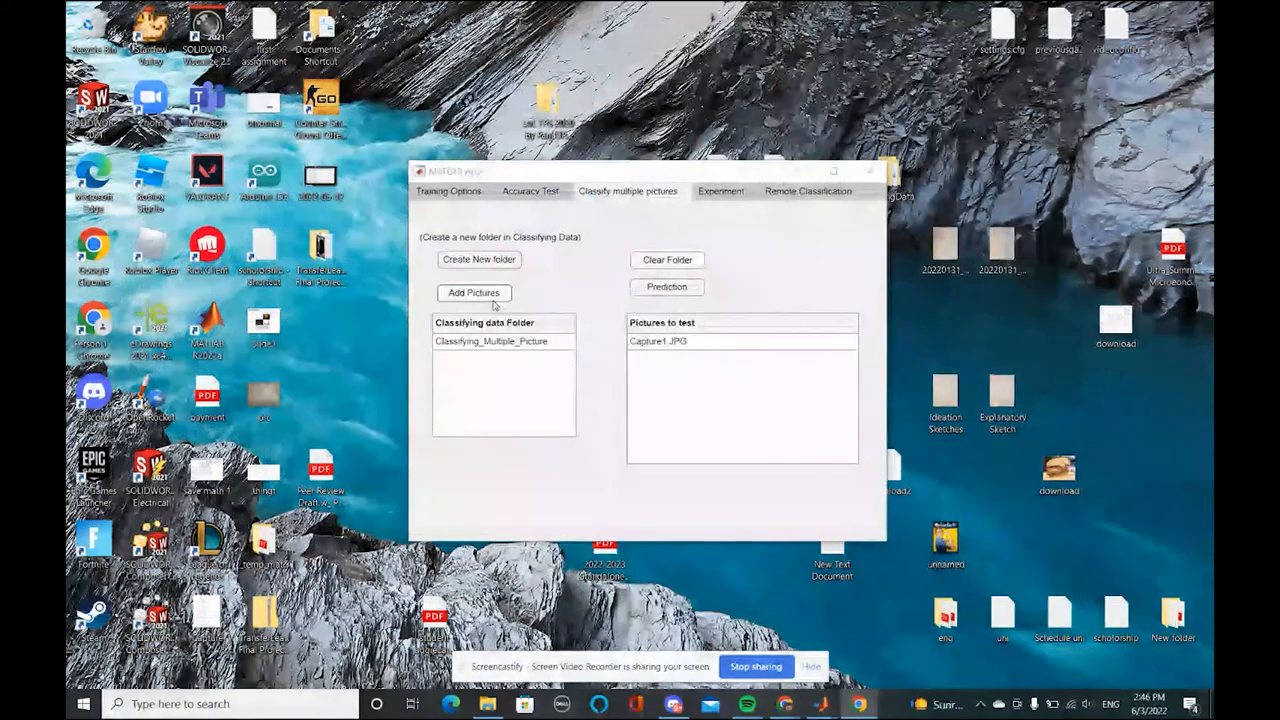
{"action": "left_click", "coordinate": [474, 292]}
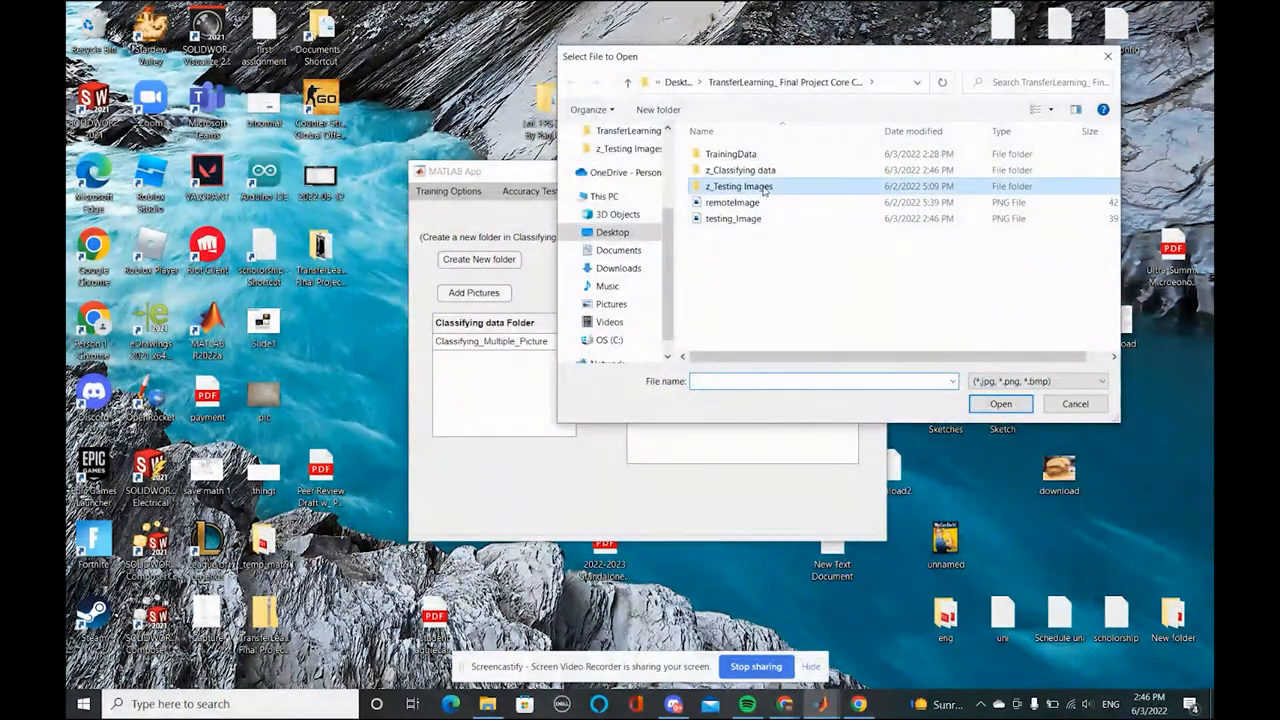
{"action": "left_click", "coordinate": [1000, 403]}
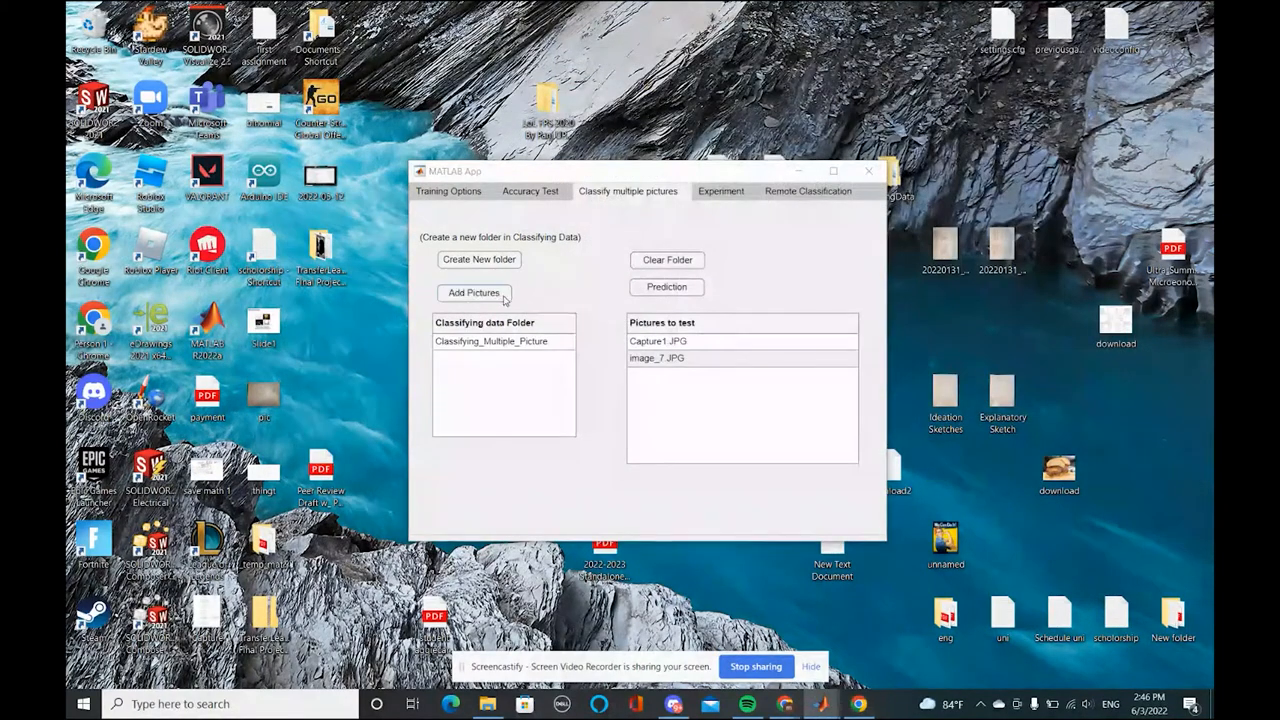
{"action": "left_click", "coordinate": [474, 292]}
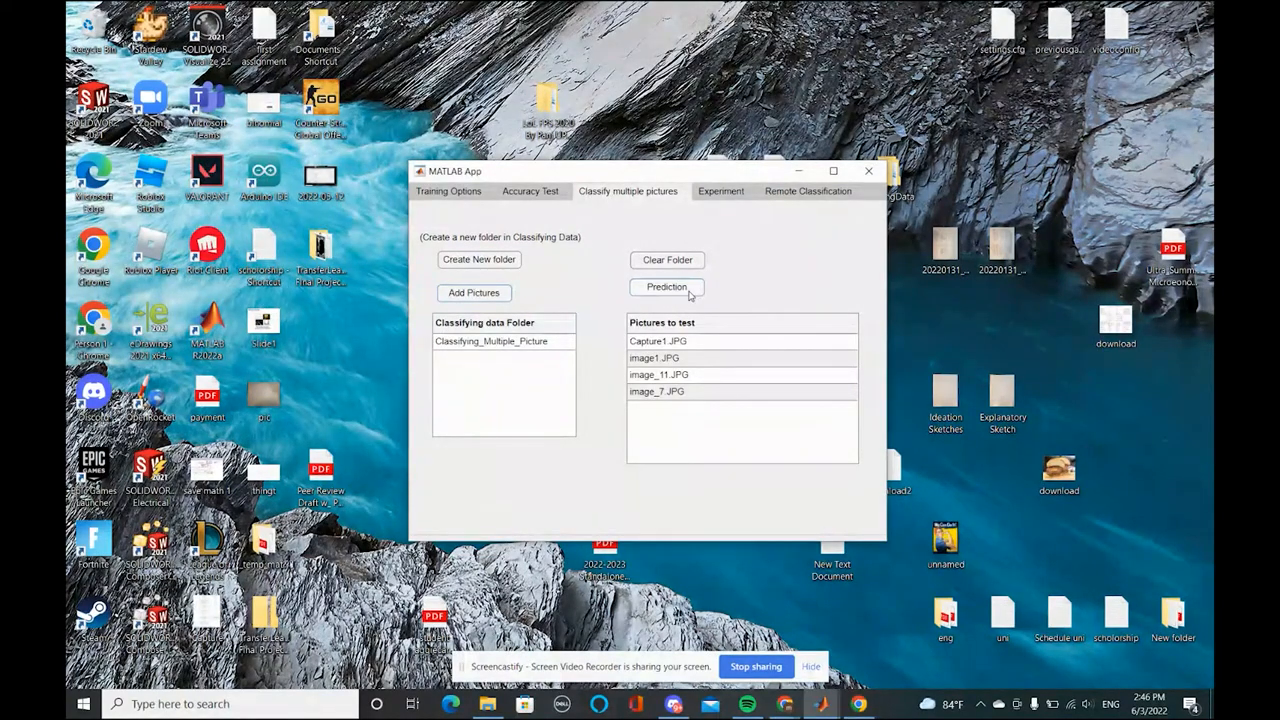
Step: Classify the listed test pictures and close the prediction result figures
{"action": "left_click", "coordinate": [666, 287]}
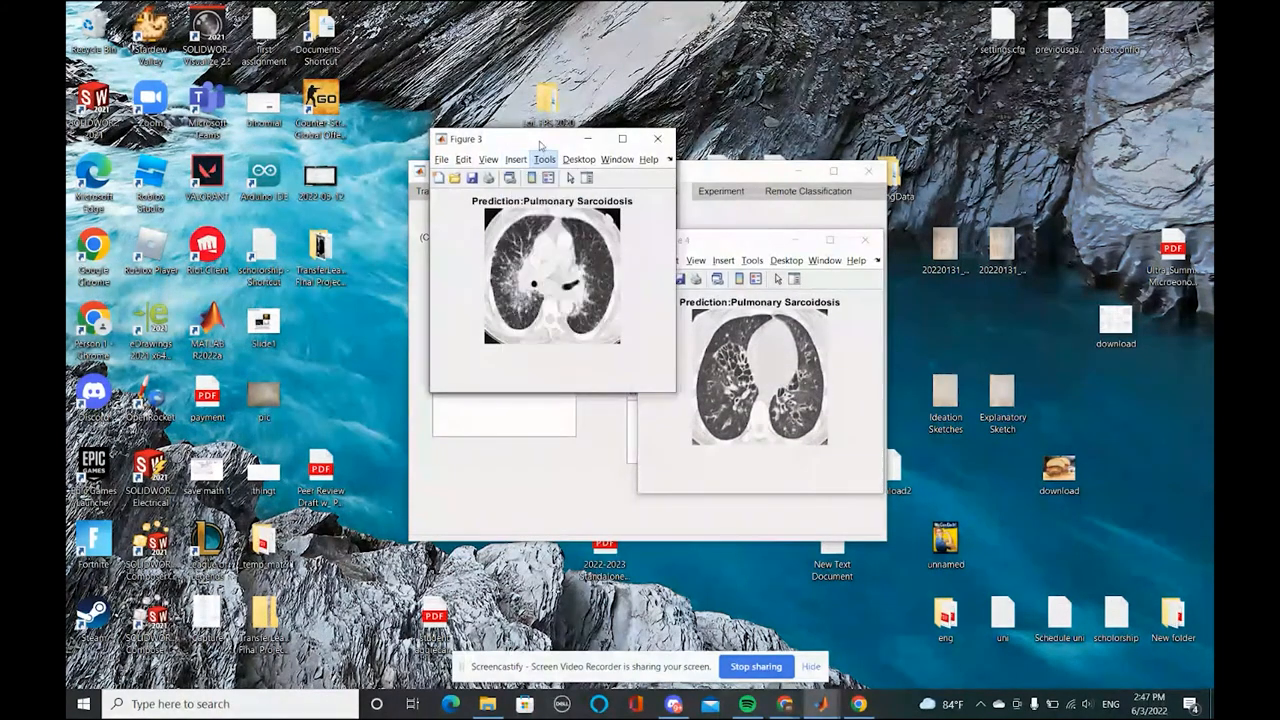
{"action": "left_click", "coordinate": [657, 138]}
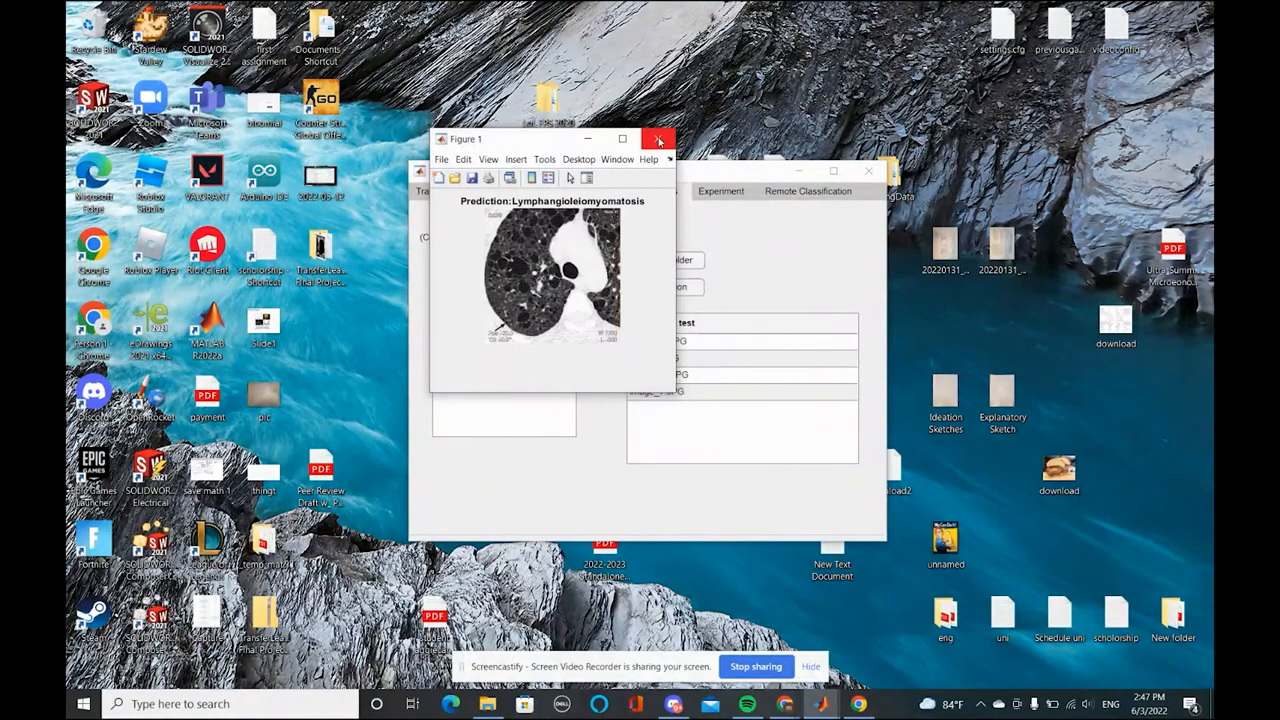
{"action": "left_click", "coordinate": [658, 139]}
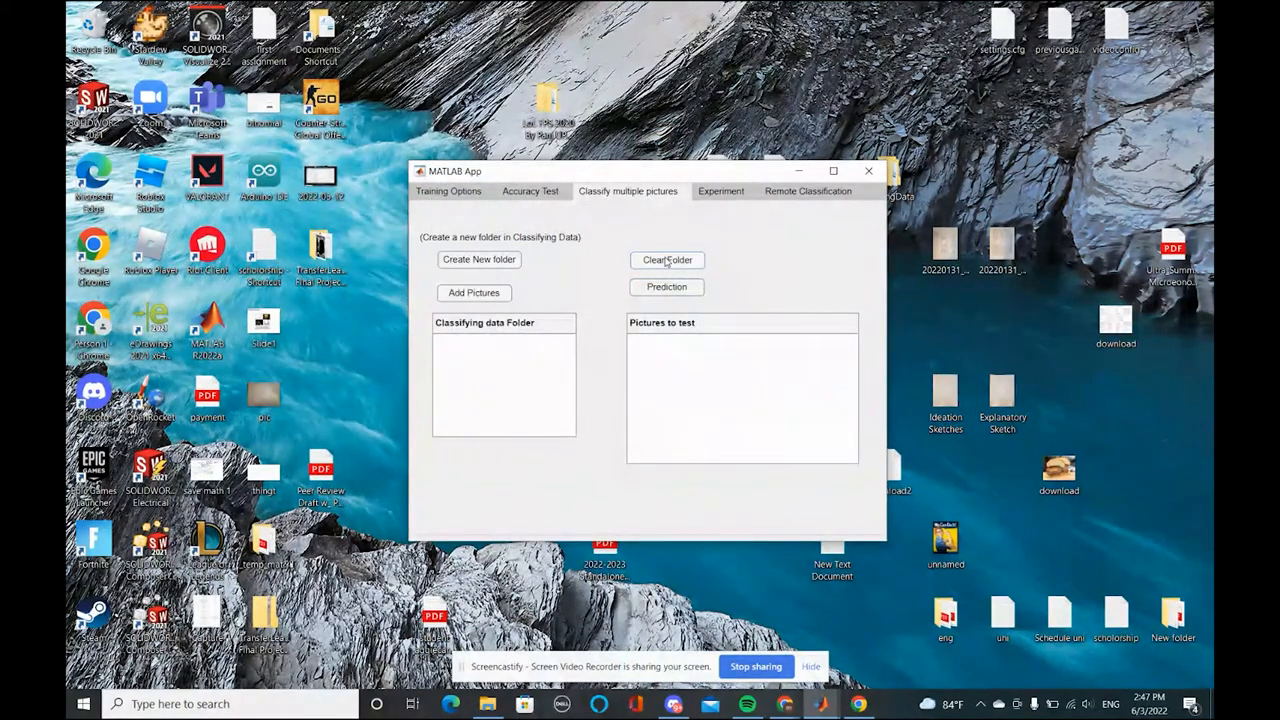
{"action": "mouse_move", "coordinate": [550, 270]}
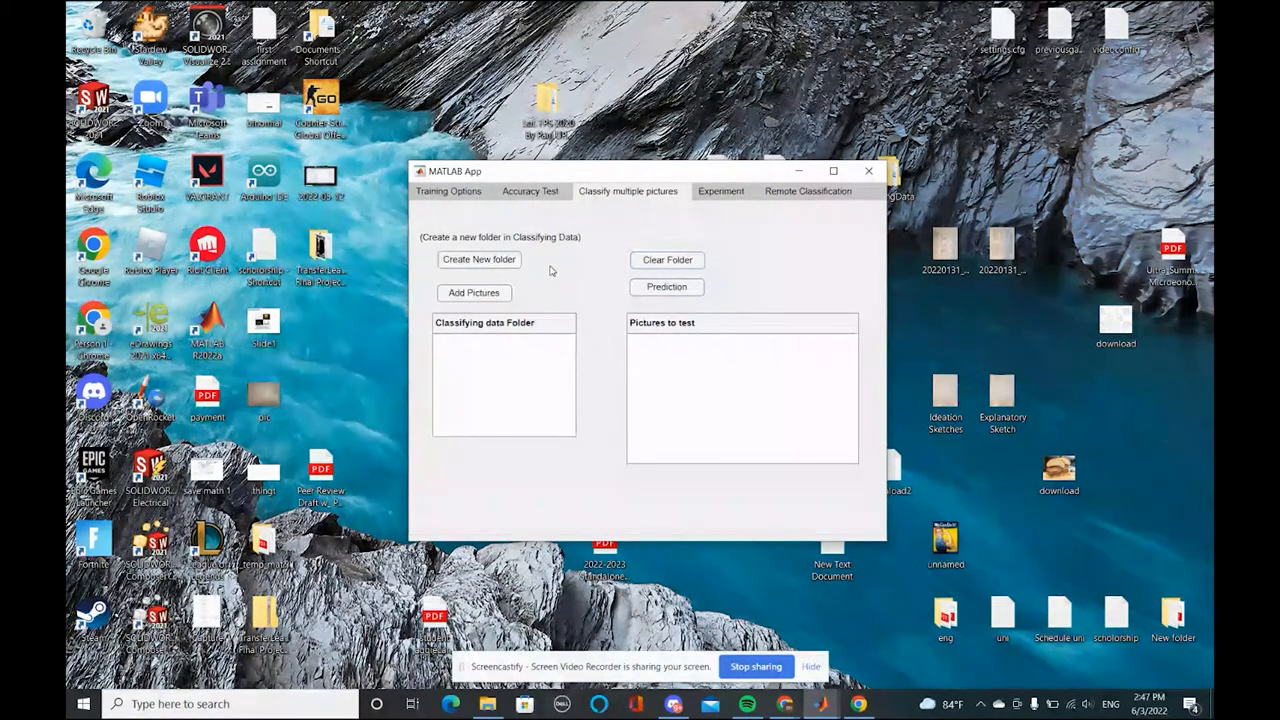
{"action": "mouse_move", "coordinate": [583, 296]}
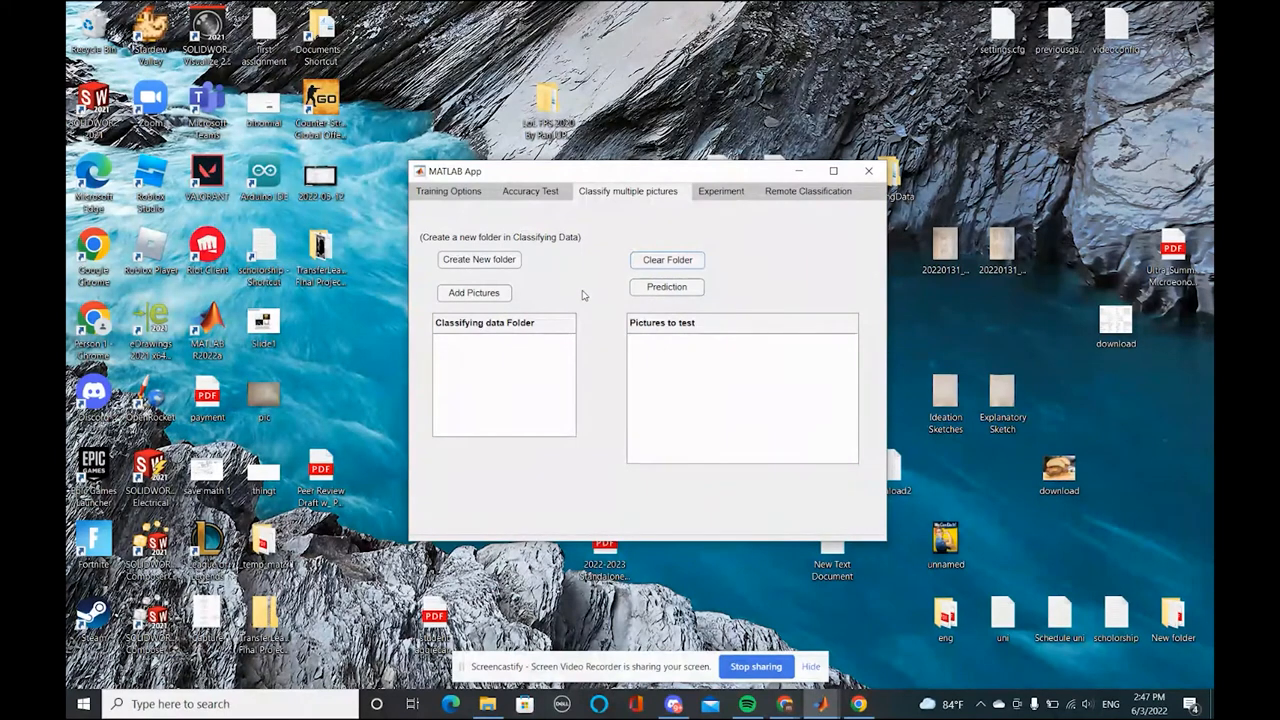
{"action": "left_click", "coordinate": [721, 191]}
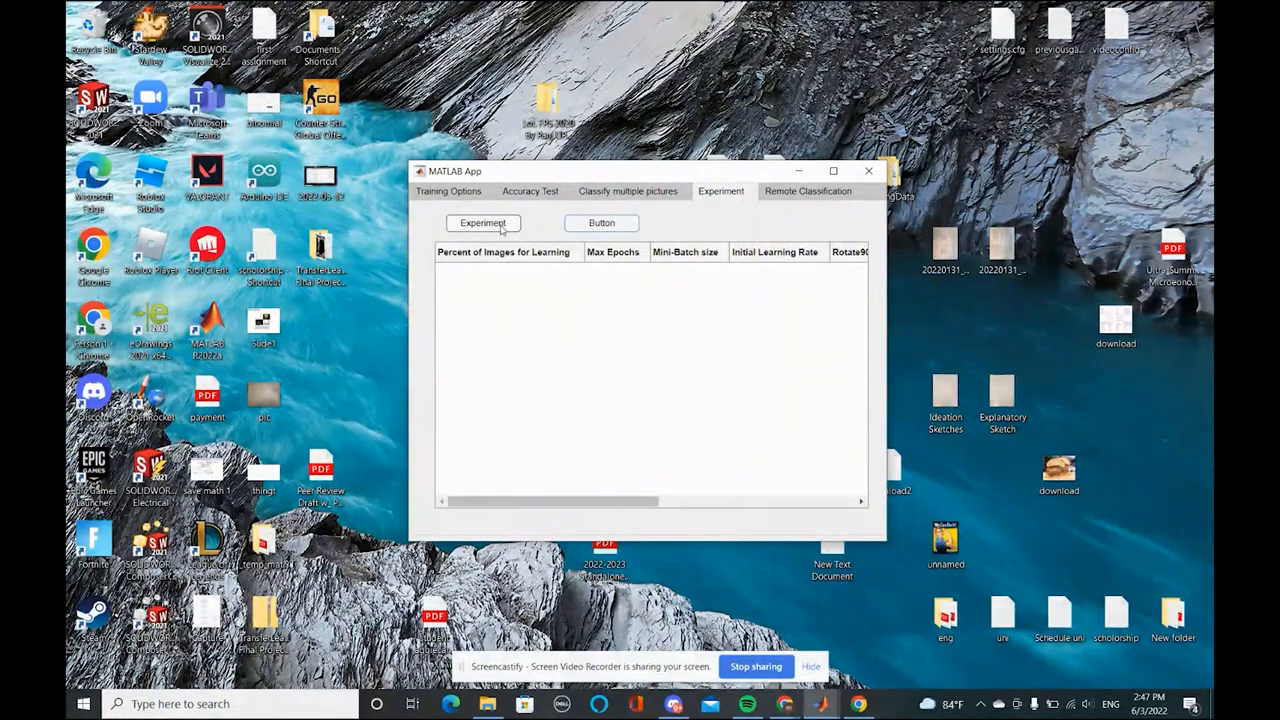
Step: Run an experiment and scroll the results table to read its 0.3208 accuracy
{"action": "left_click", "coordinate": [483, 223]}
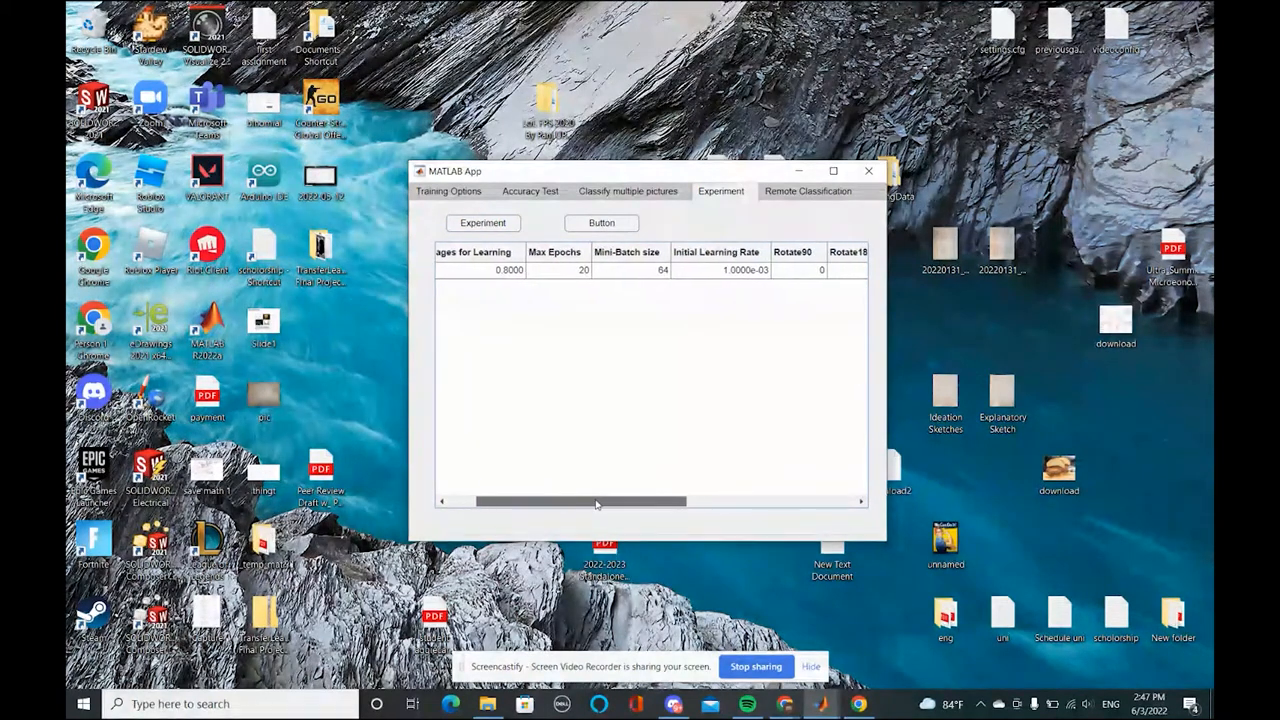
{"action": "left_click_drag", "start_coordinate": [595, 501], "coordinate": [655, 501]}
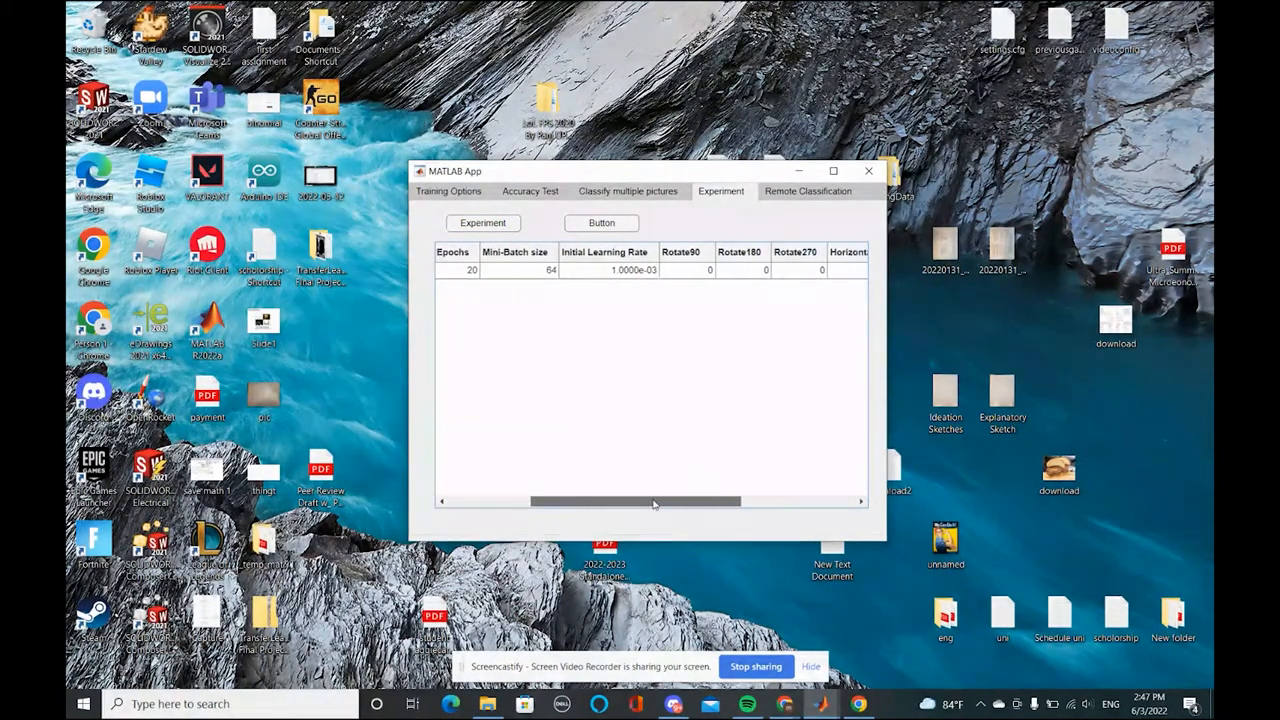
{"action": "left_click_drag", "start_coordinate": [650, 501], "coordinate": [810, 501]}
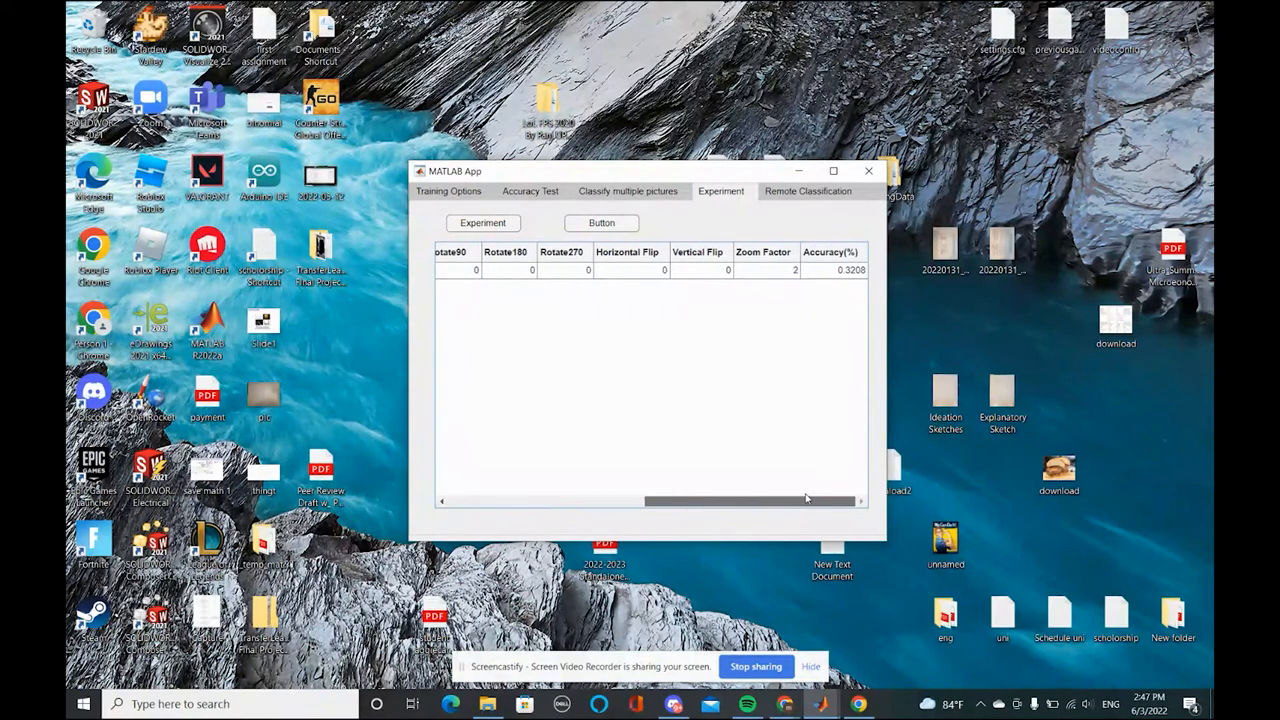
{"action": "left_click", "coordinate": [410, 165]}
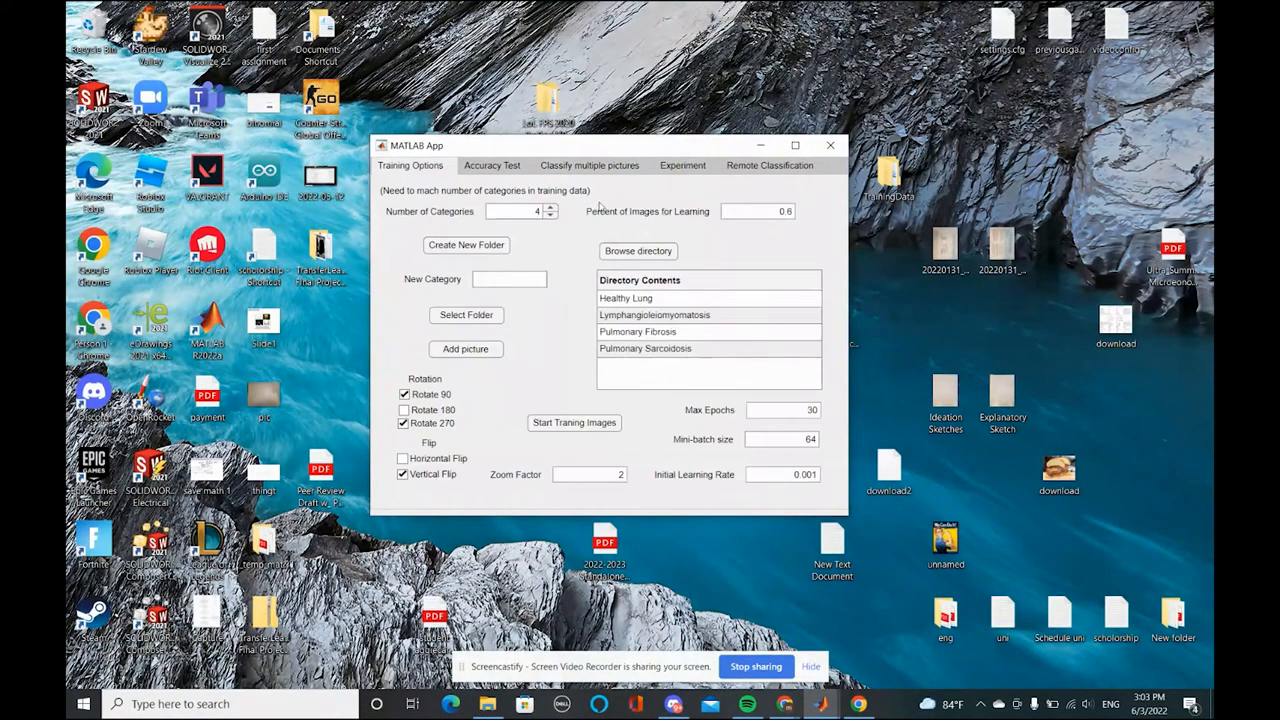
Step: Run another experiment from the Experiment tab so the table lists six runs
{"action": "left_click", "coordinate": [589, 165]}
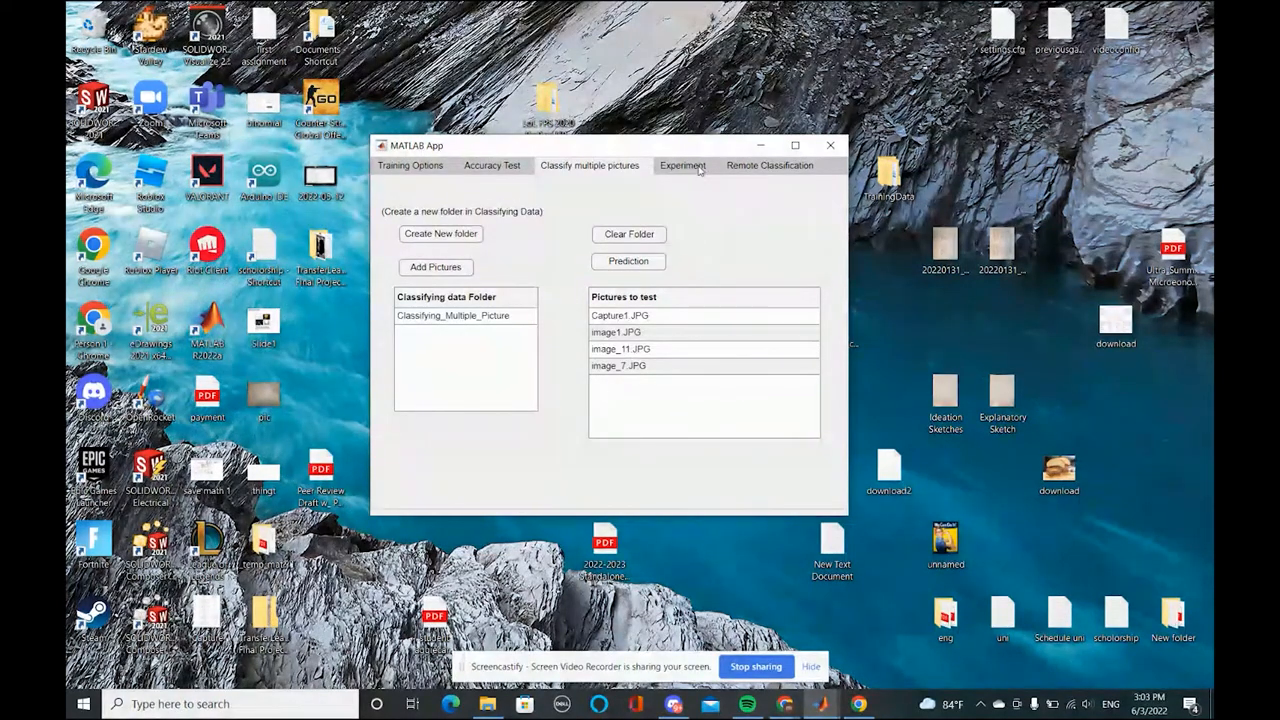
{"action": "left_click", "coordinate": [683, 165]}
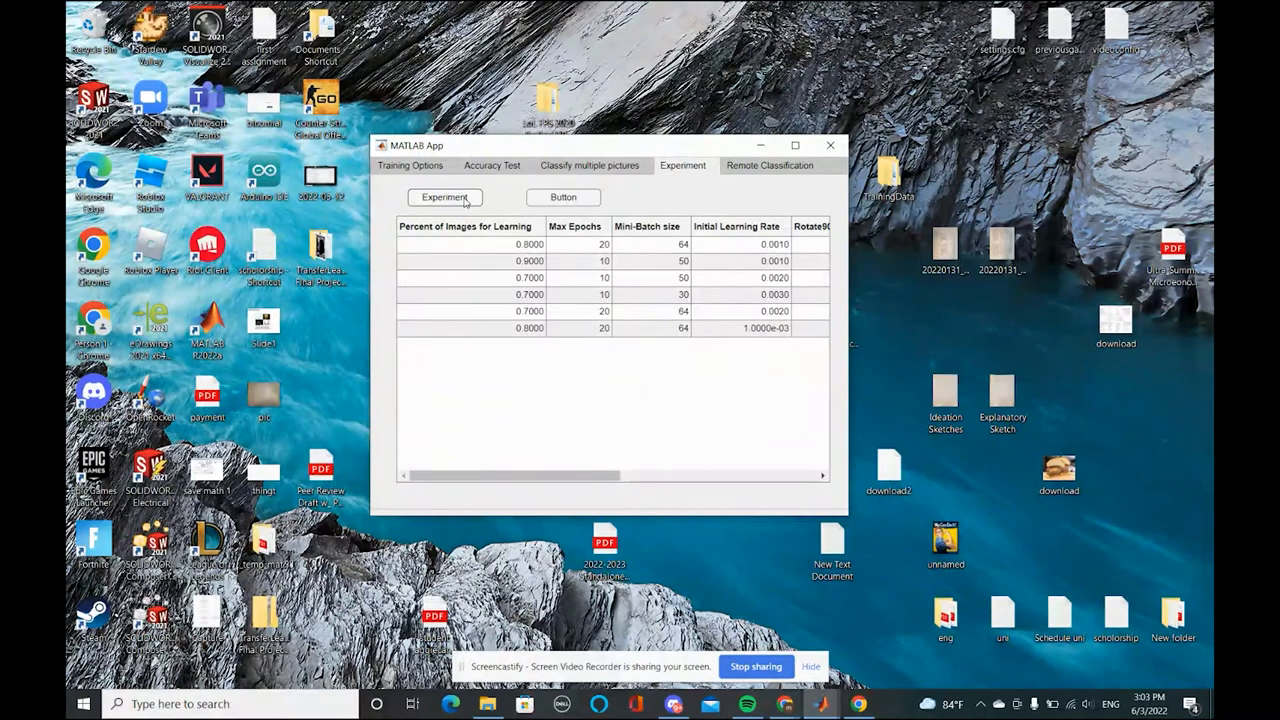
{"action": "left_click", "coordinate": [444, 197]}
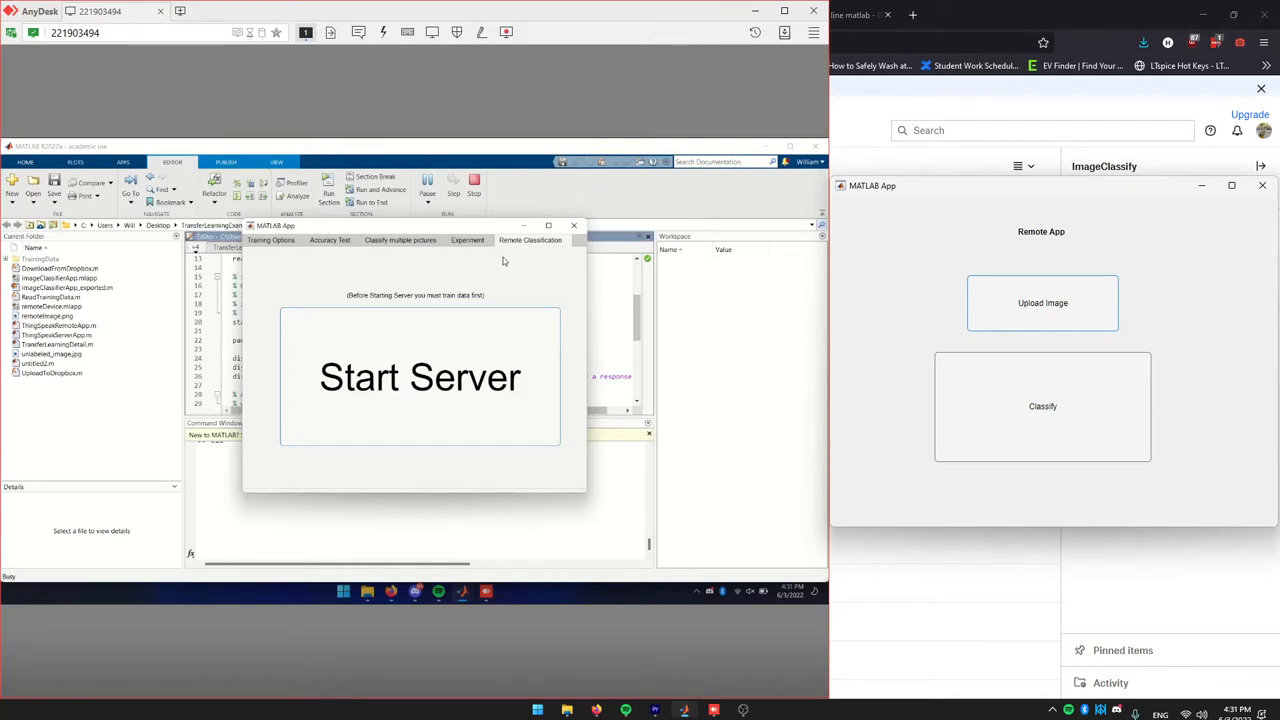
{"action": "mouse_move", "coordinate": [414, 254]}
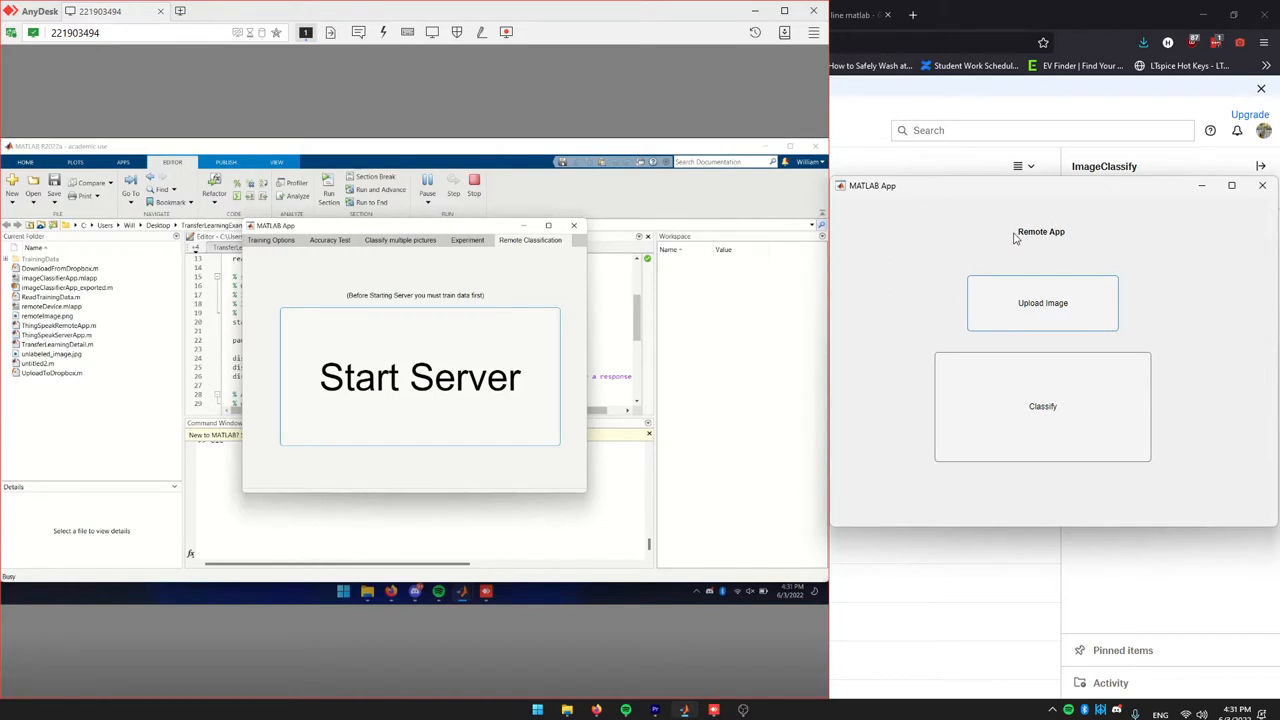
Step: Upload an image from the TransferLearningExample folder through the Remote App
{"action": "left_click", "coordinate": [1042, 302]}
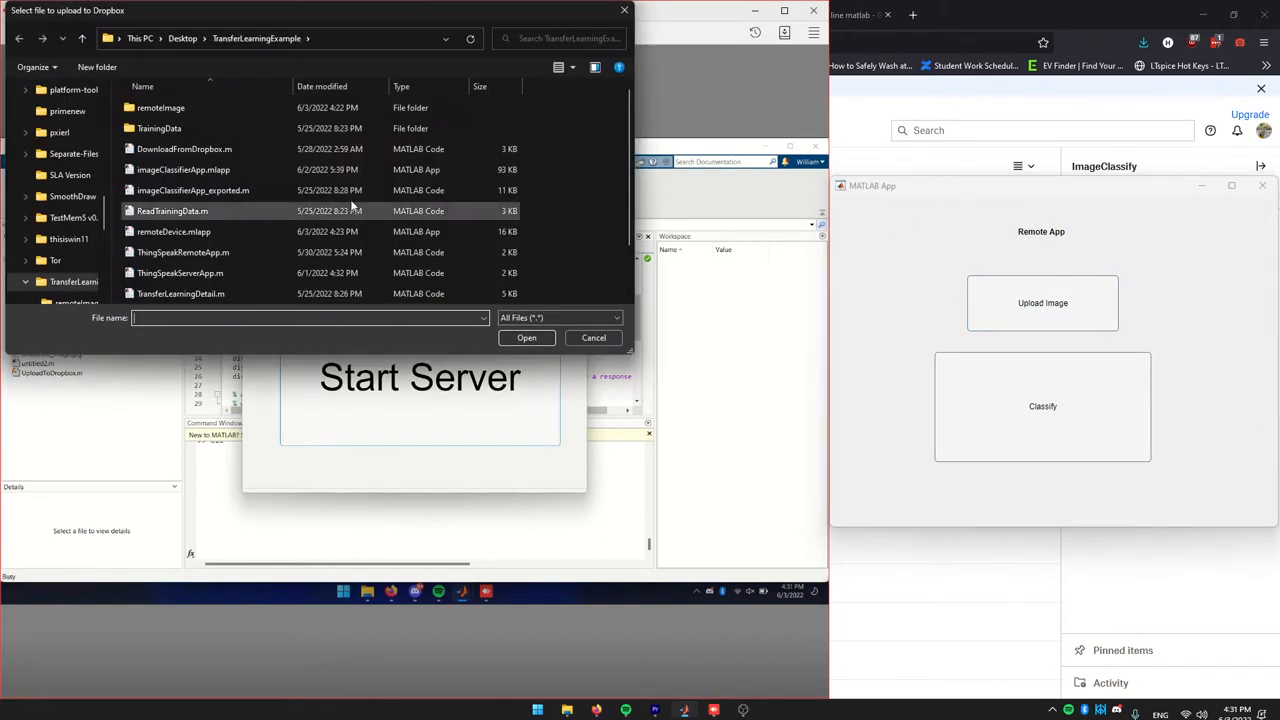
{"action": "double_click", "coordinate": [161, 107]}
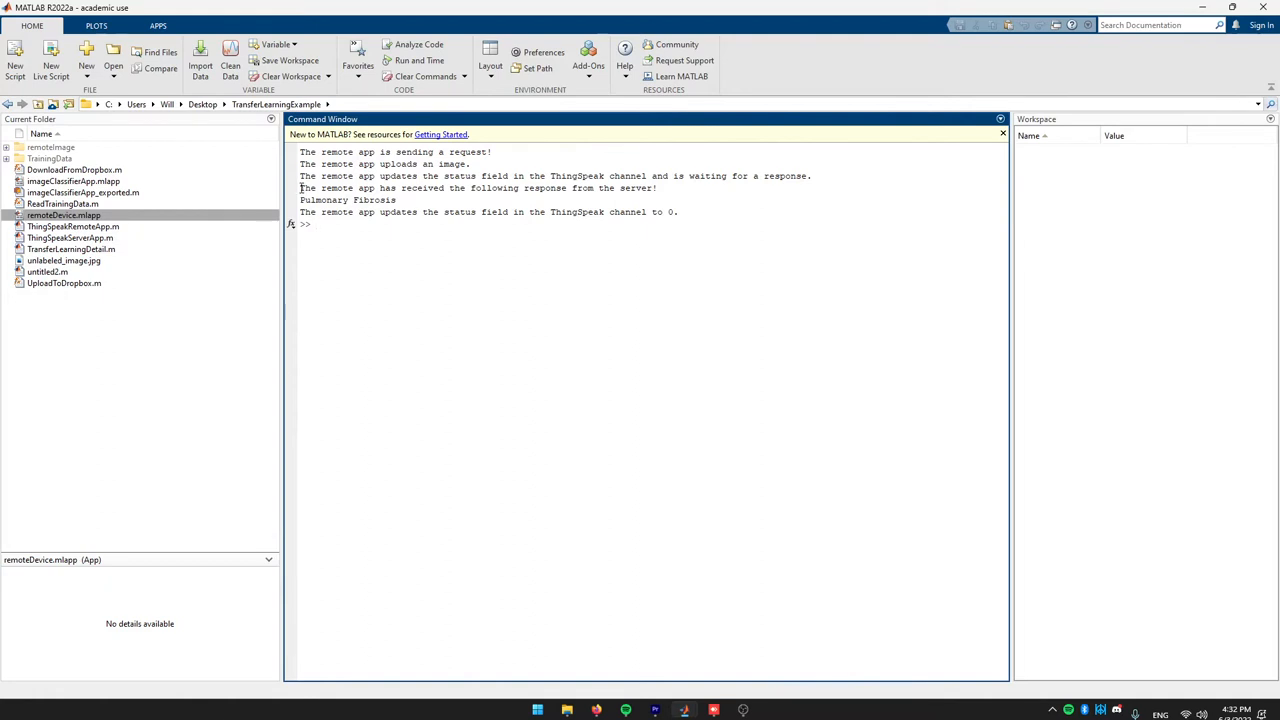
{"action": "mouse_move", "coordinate": [301, 190]}
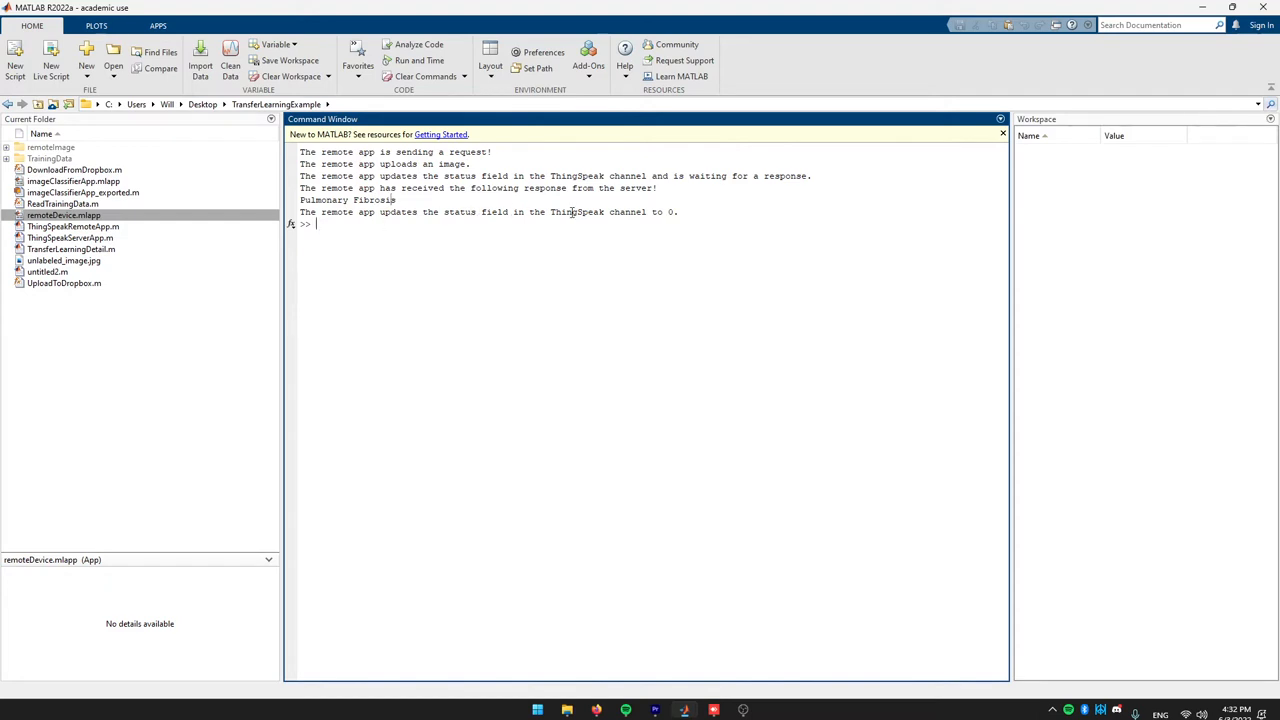
{"action": "mouse_move", "coordinate": [489, 293]}
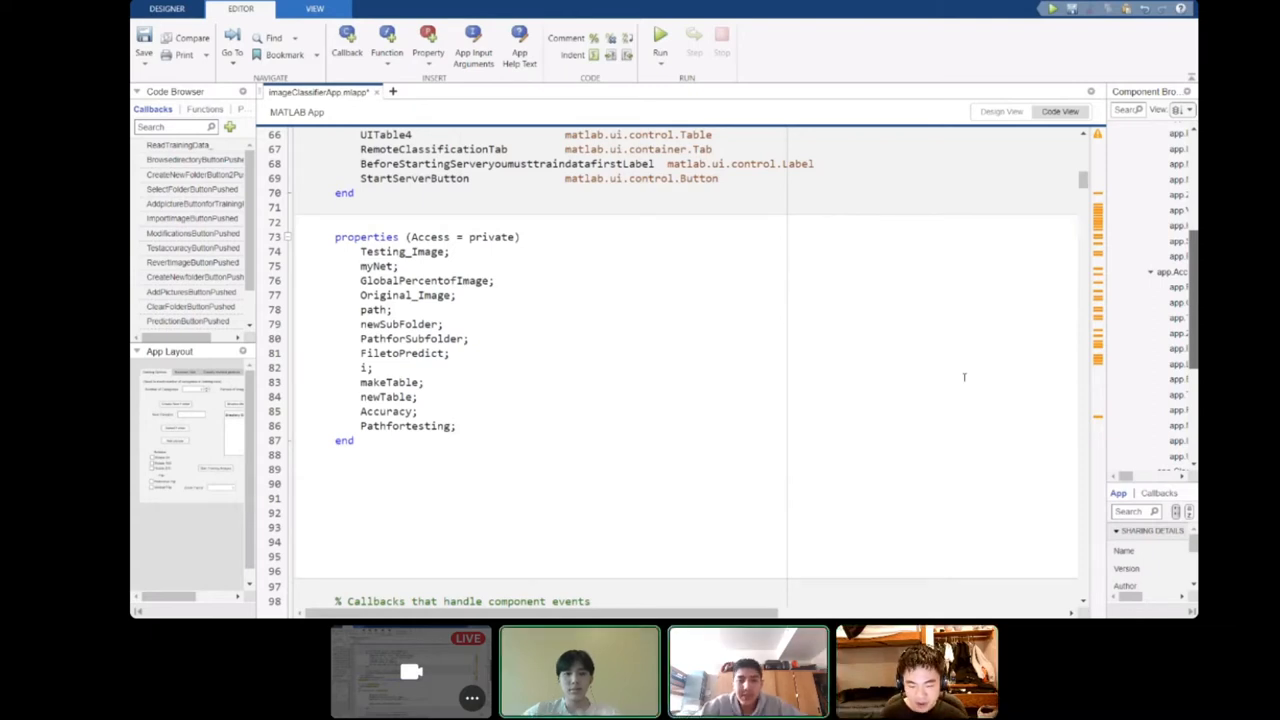
{"action": "mouse_move", "coordinate": [825, 332]}
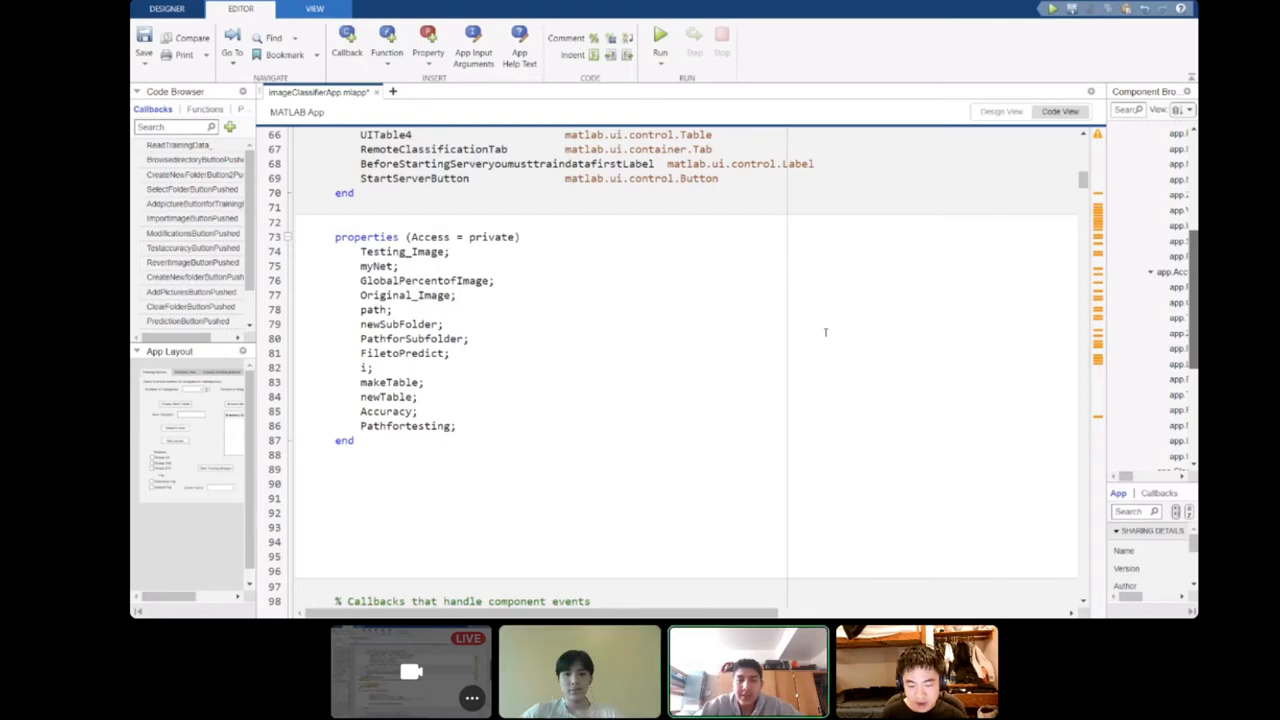
Step: Share imageClassifierApp.mlapp's Code View at the private properties block over Zoom
{"action": "left_click", "coordinate": [660, 35]}
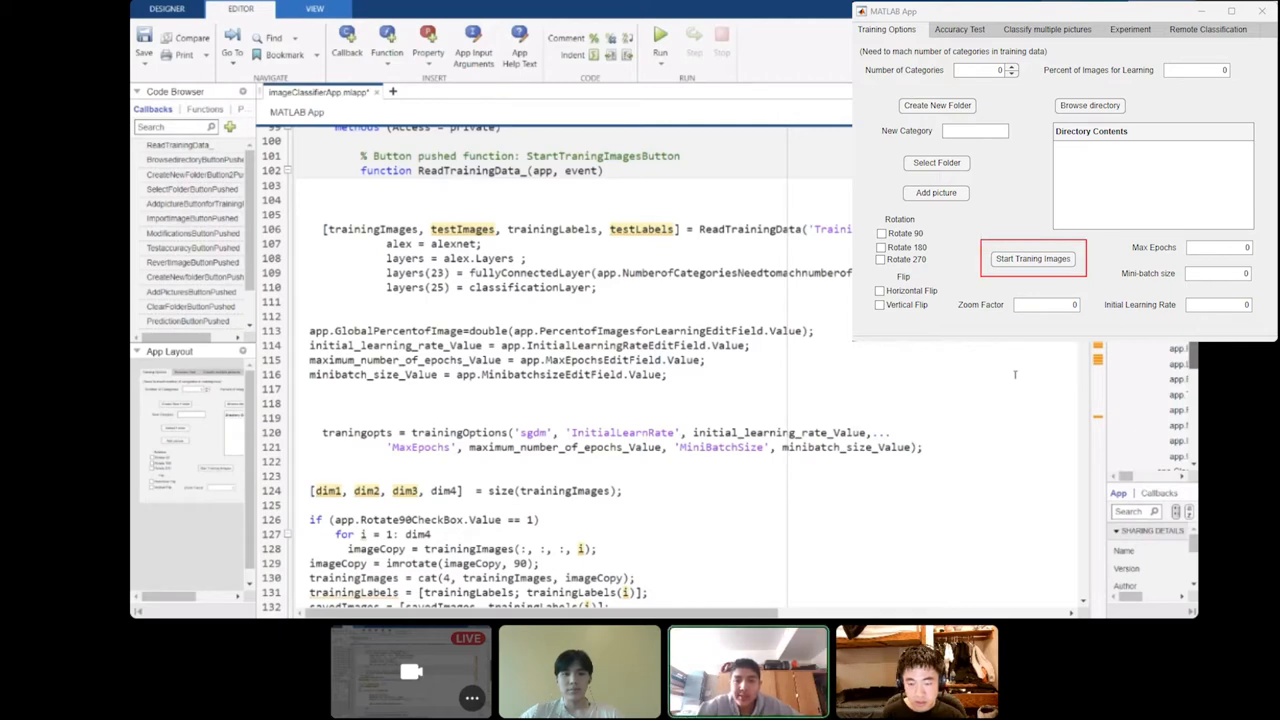
{"action": "mouse_move", "coordinate": [1010, 375]}
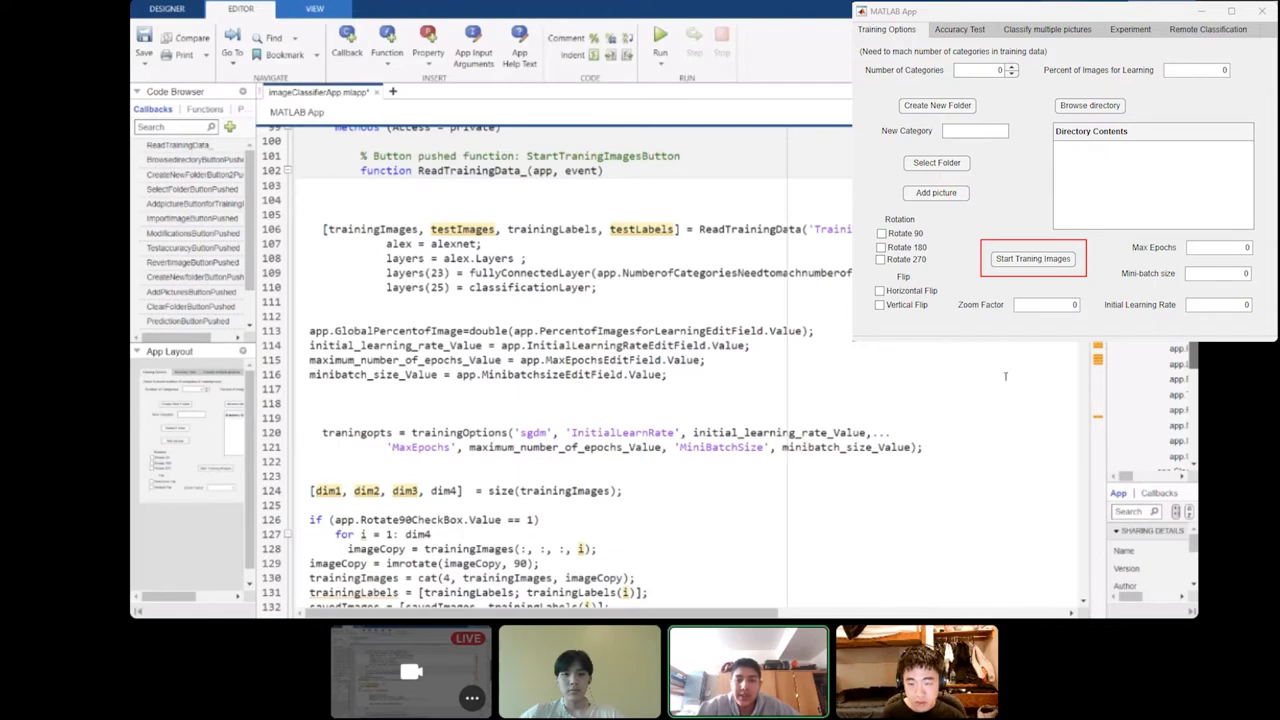
Step: Scroll the ReadTrainingData callback through the rotation, flip and zoom augmentation code
{"action": "scroll", "scroll_direction": "down", "scroll_amount": 3}
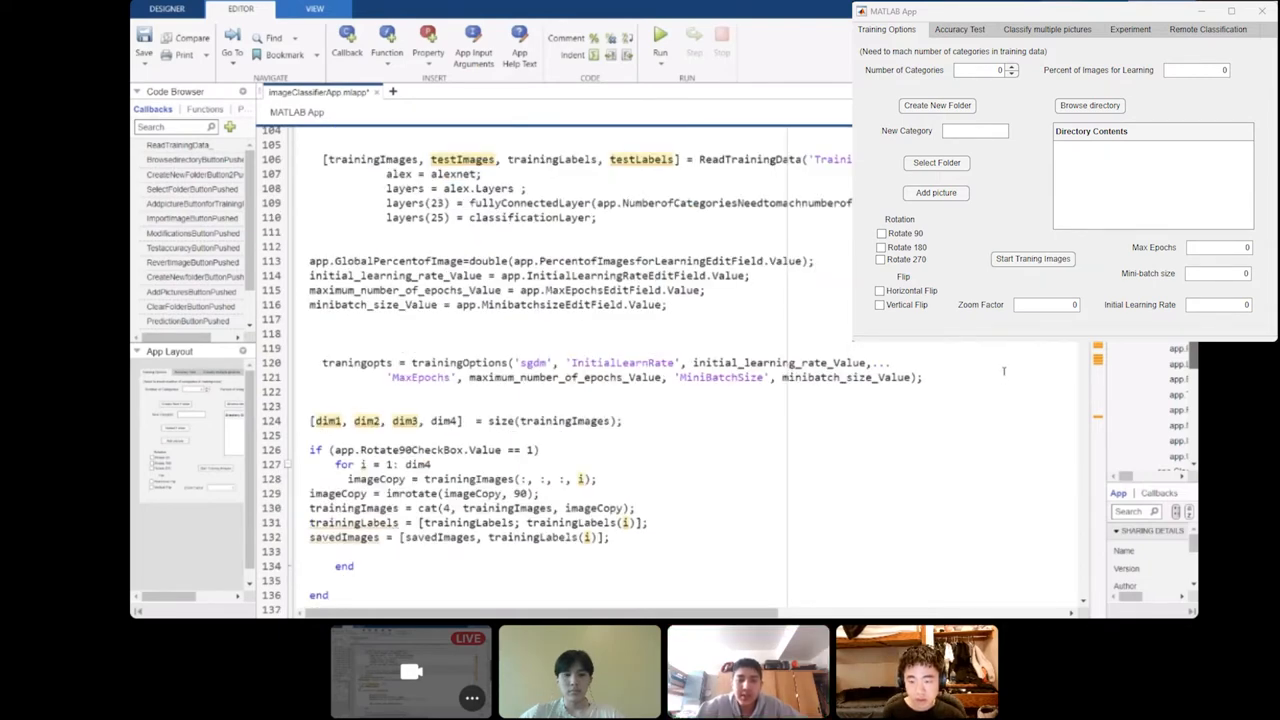
{"action": "scroll", "scroll_direction": "down", "scroll_amount": 3}
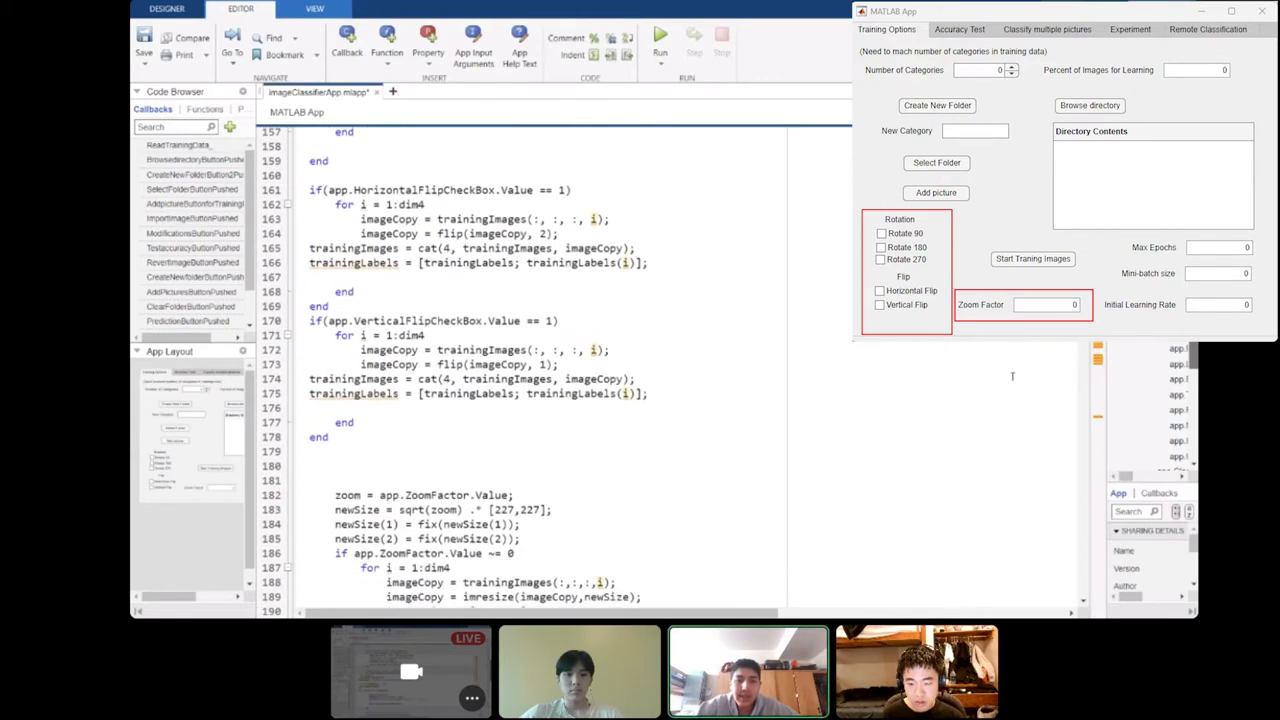
{"action": "scroll", "scroll_direction": "down", "scroll_amount": 3}
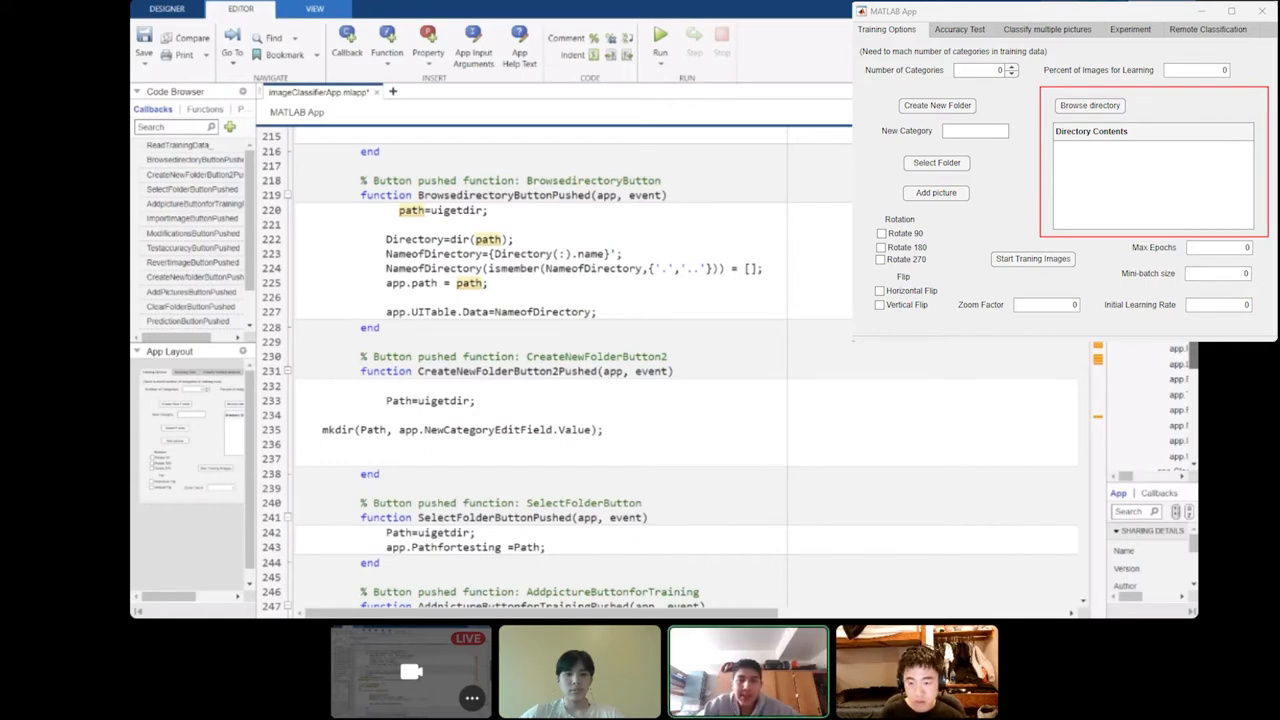
{"action": "scroll", "scroll_direction": "down", "scroll_amount": 3}
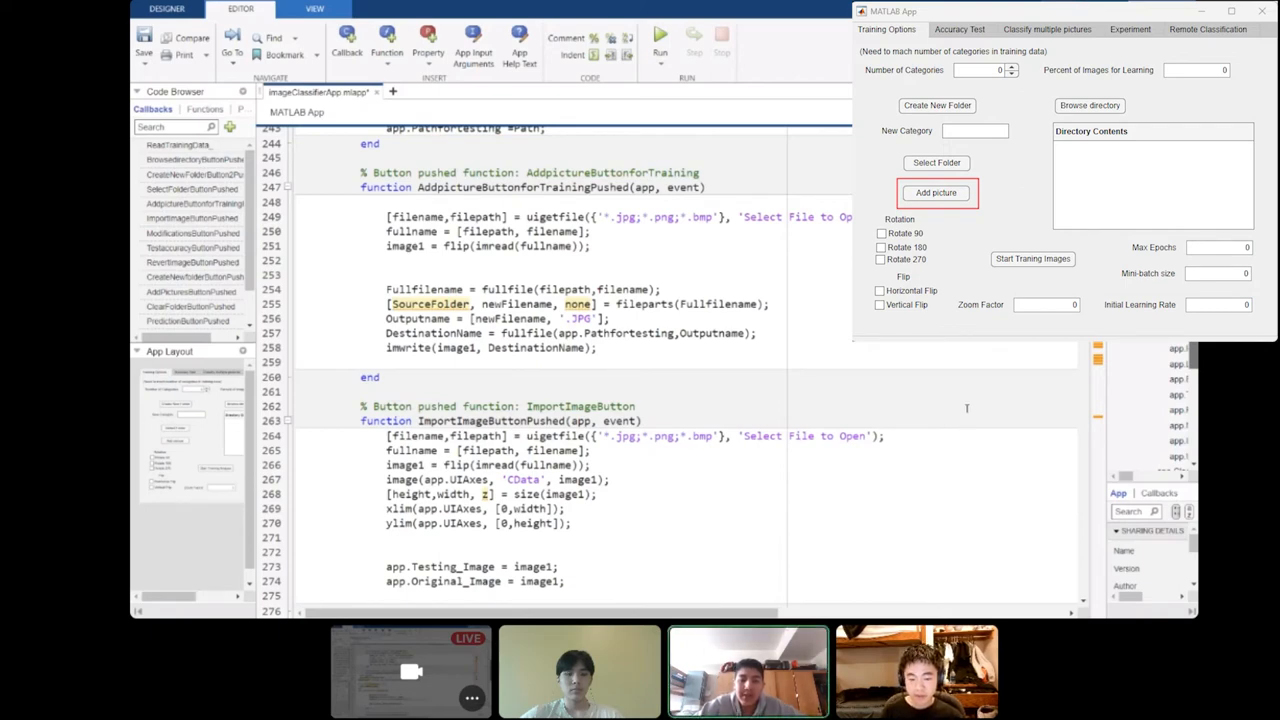
{"action": "left_click", "coordinate": [960, 27]}
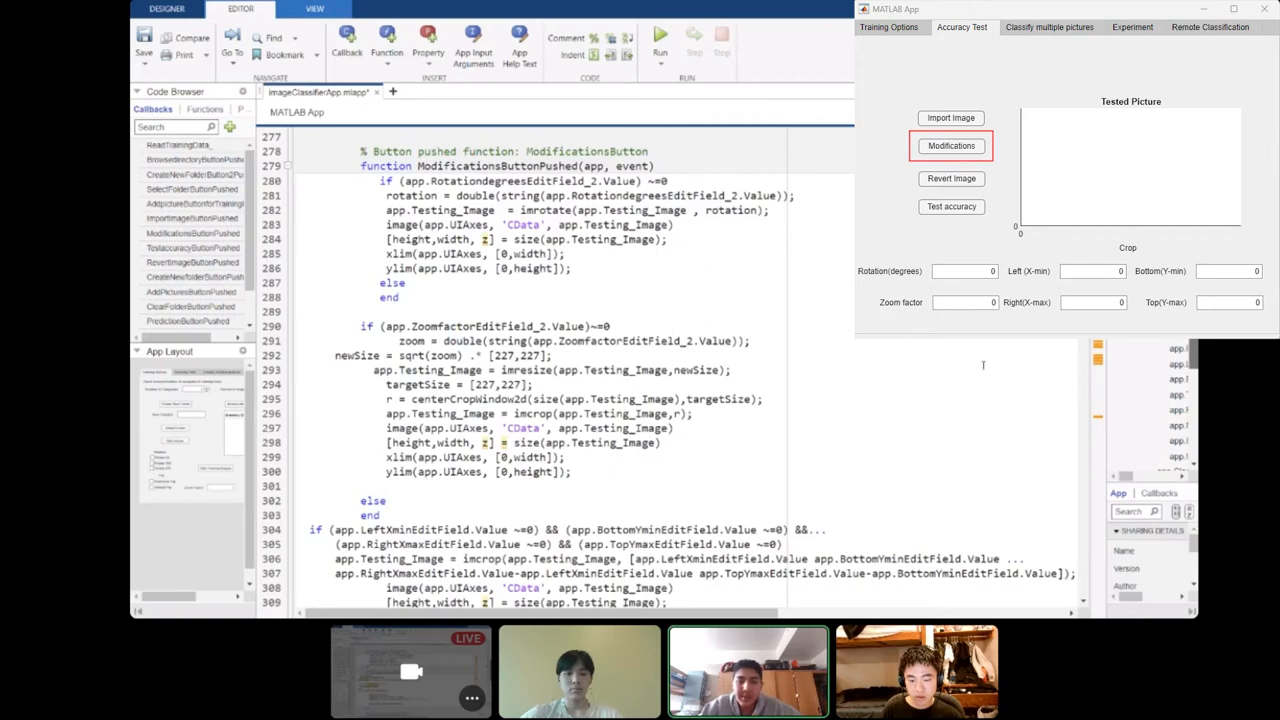
Step: Walk through the Modifications, Test accuracy and Revert Image callbacks beside the Accuracy Test page
{"action": "scroll", "scroll_direction": "down", "scroll_amount": 3}
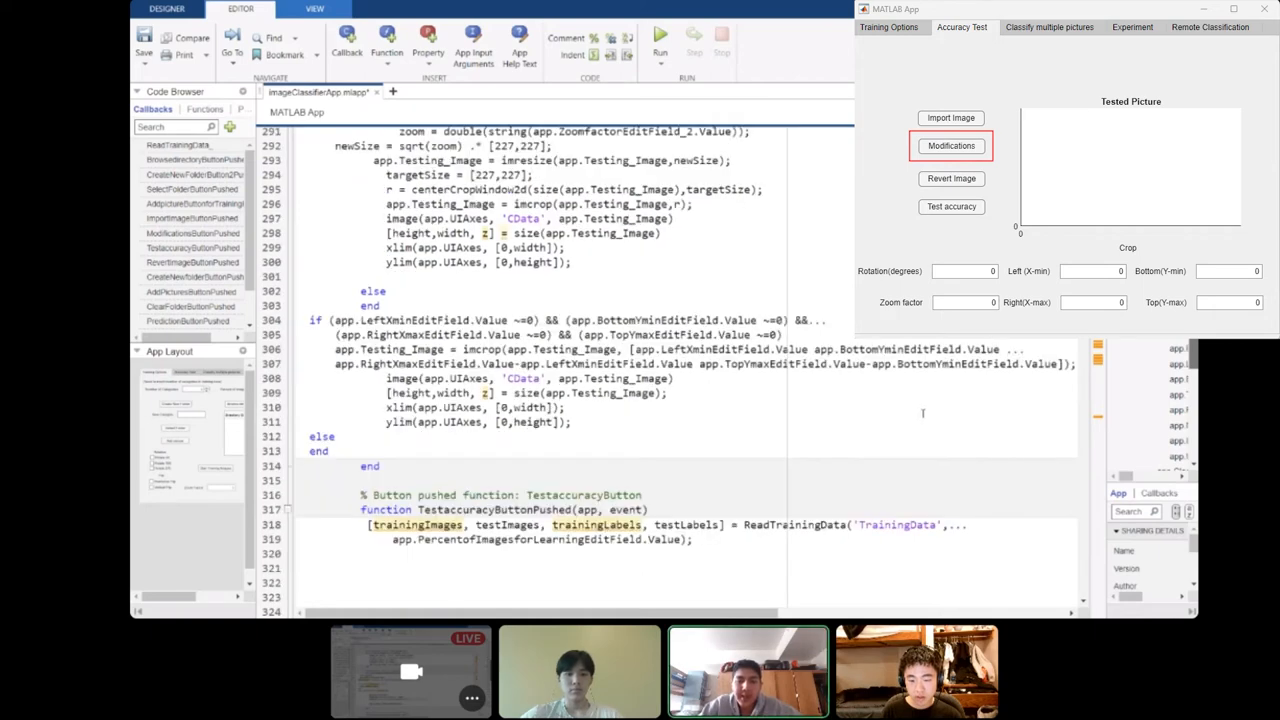
{"action": "left_click", "coordinate": [951, 206]}
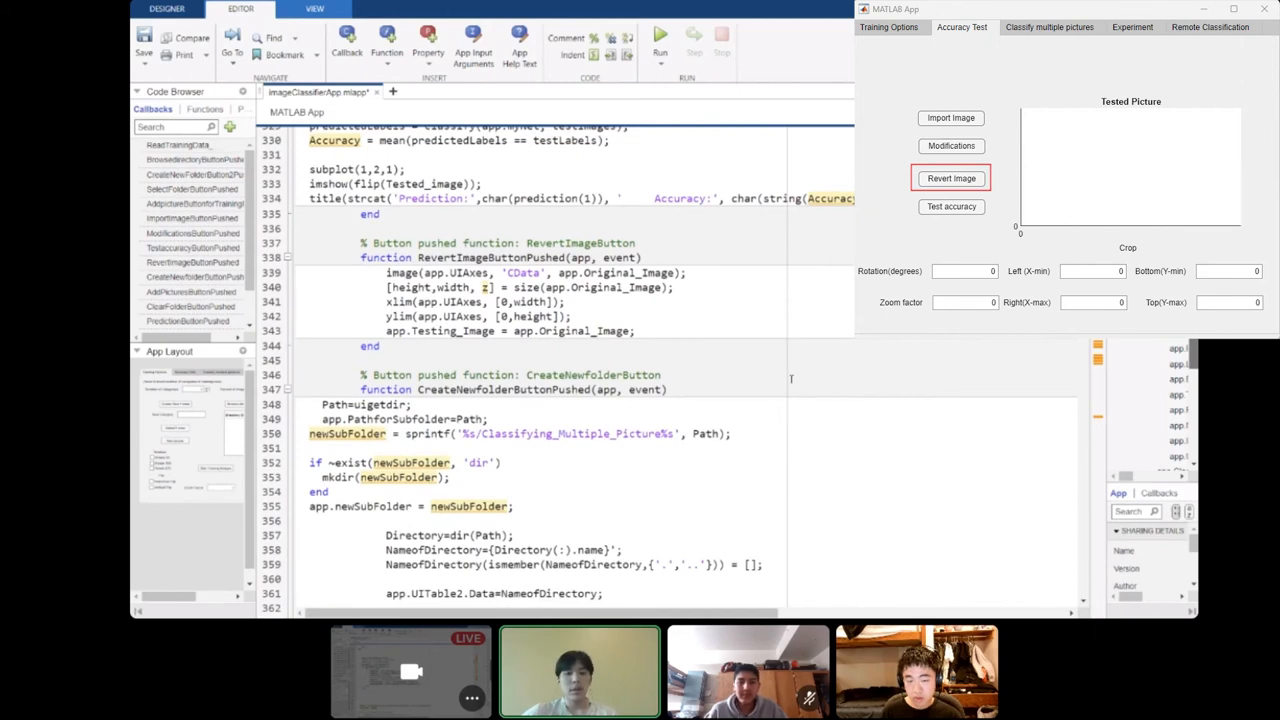
{"action": "left_click", "coordinate": [310, 520]}
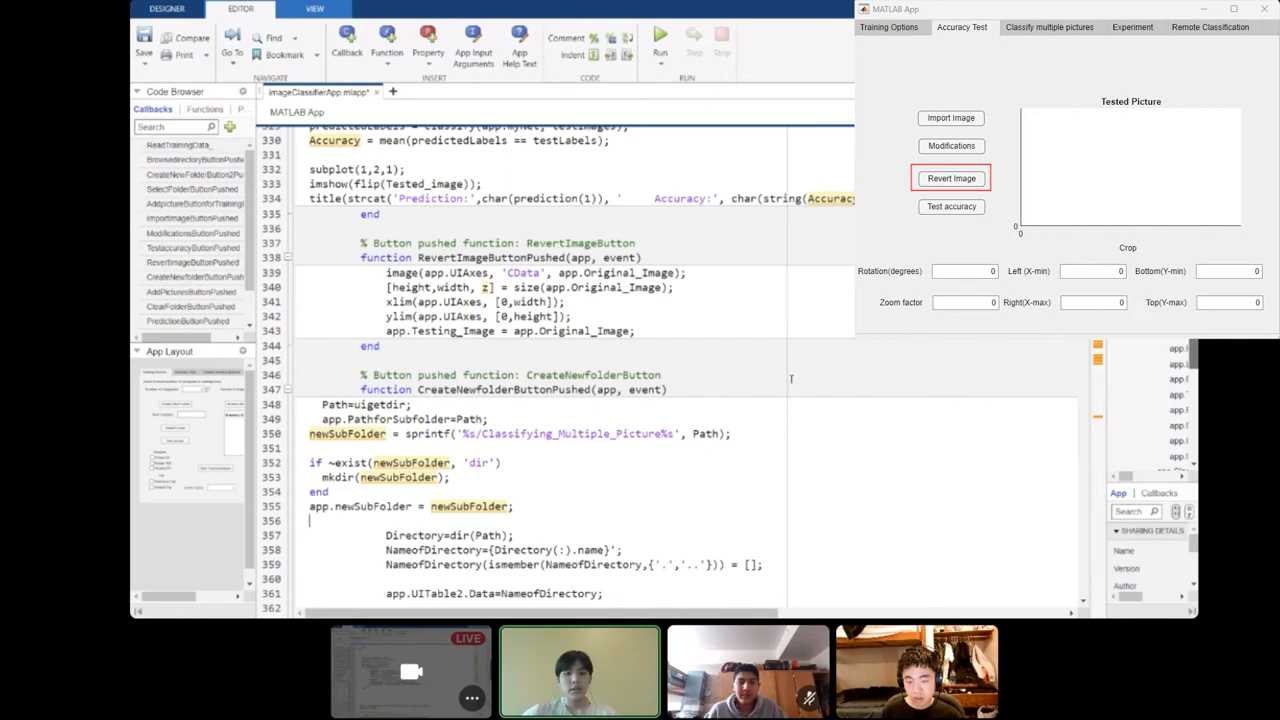
{"action": "left_click", "coordinate": [1049, 26]}
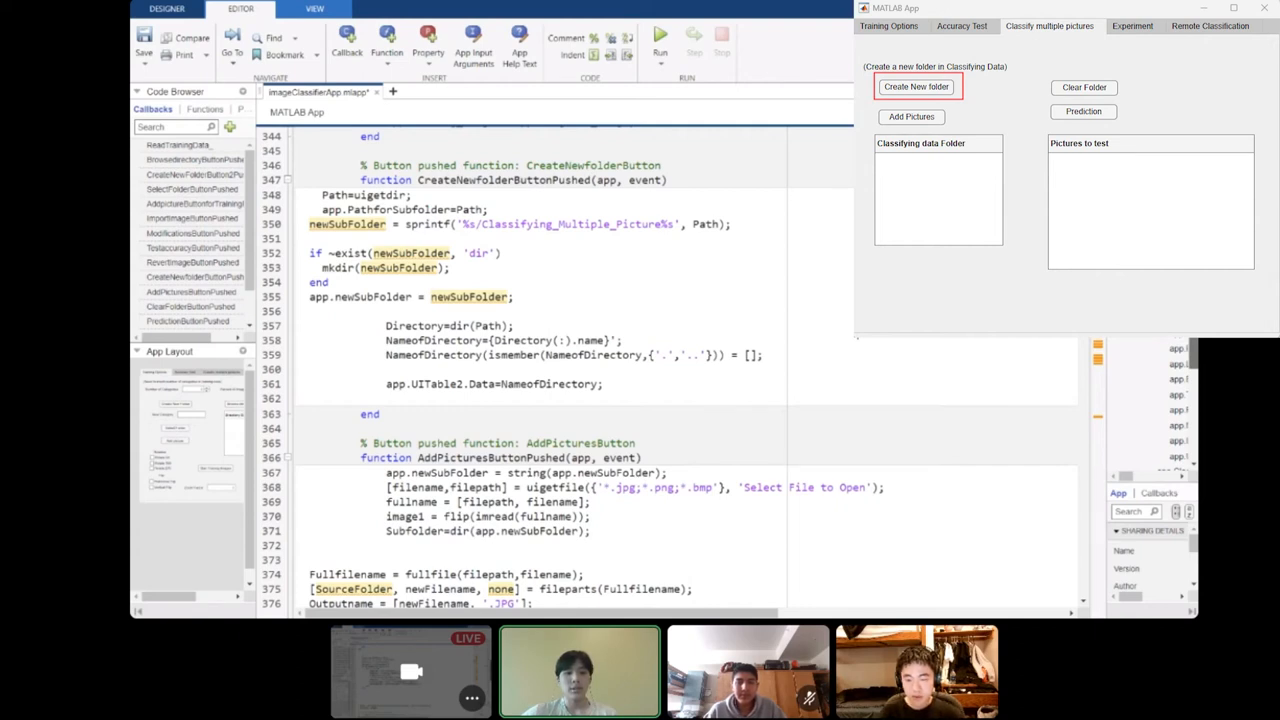
Step: Walk through the Prediction callback code, then show the running app's Experiment page
{"action": "left_click", "coordinate": [311, 310]}
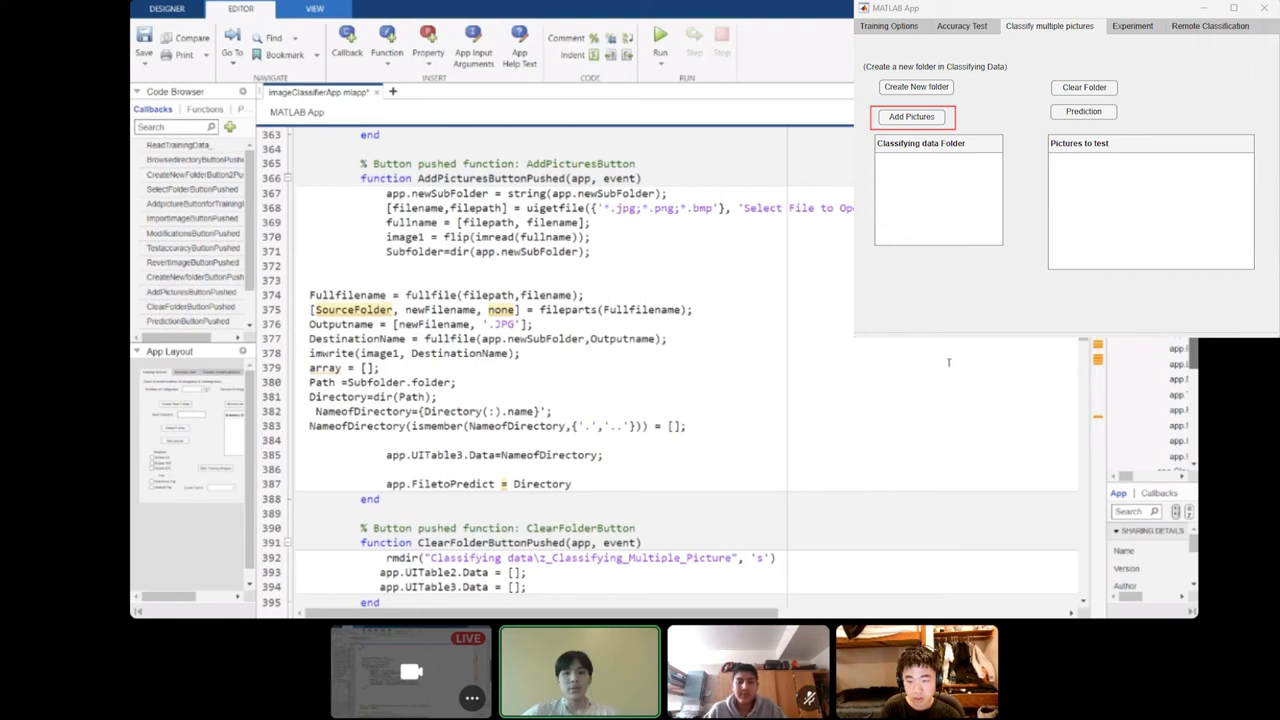
{"action": "left_click", "coordinate": [1083, 111]}
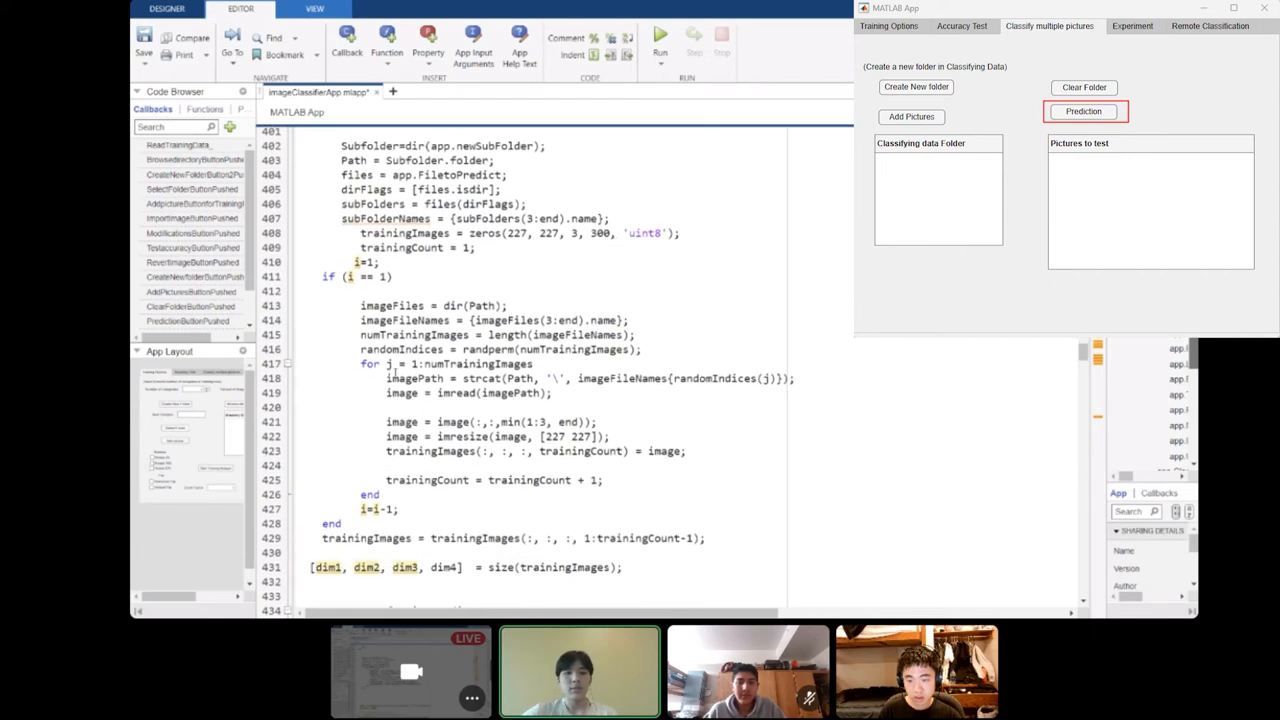
{"action": "mouse_move", "coordinate": [813, 349]}
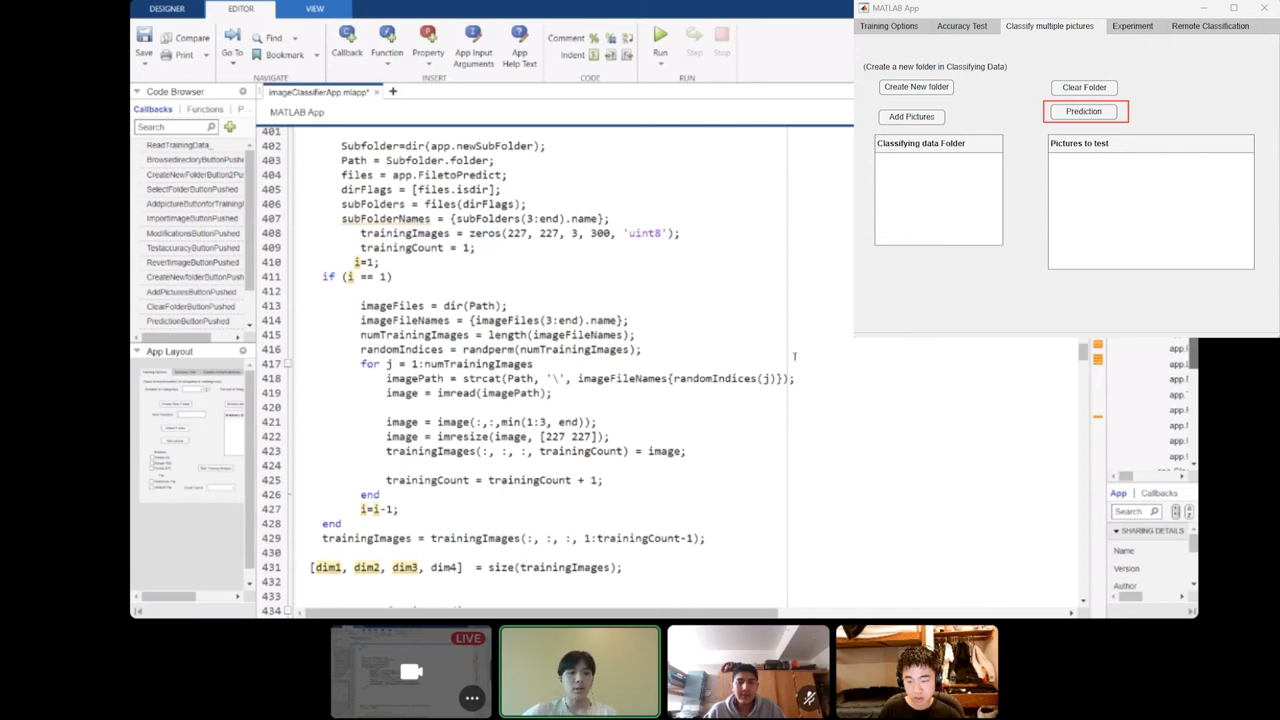
{"action": "scroll", "scroll_direction": "down", "scroll_amount": 3}
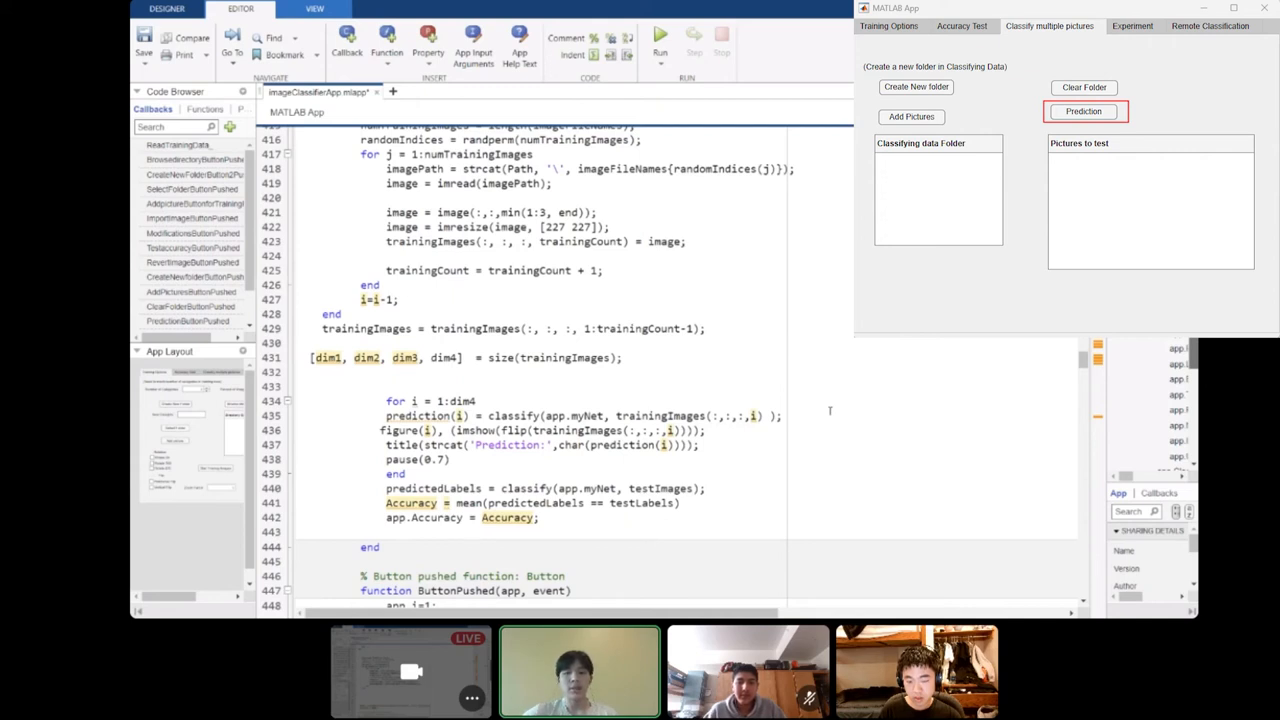
{"action": "left_click", "coordinate": [1132, 25]}
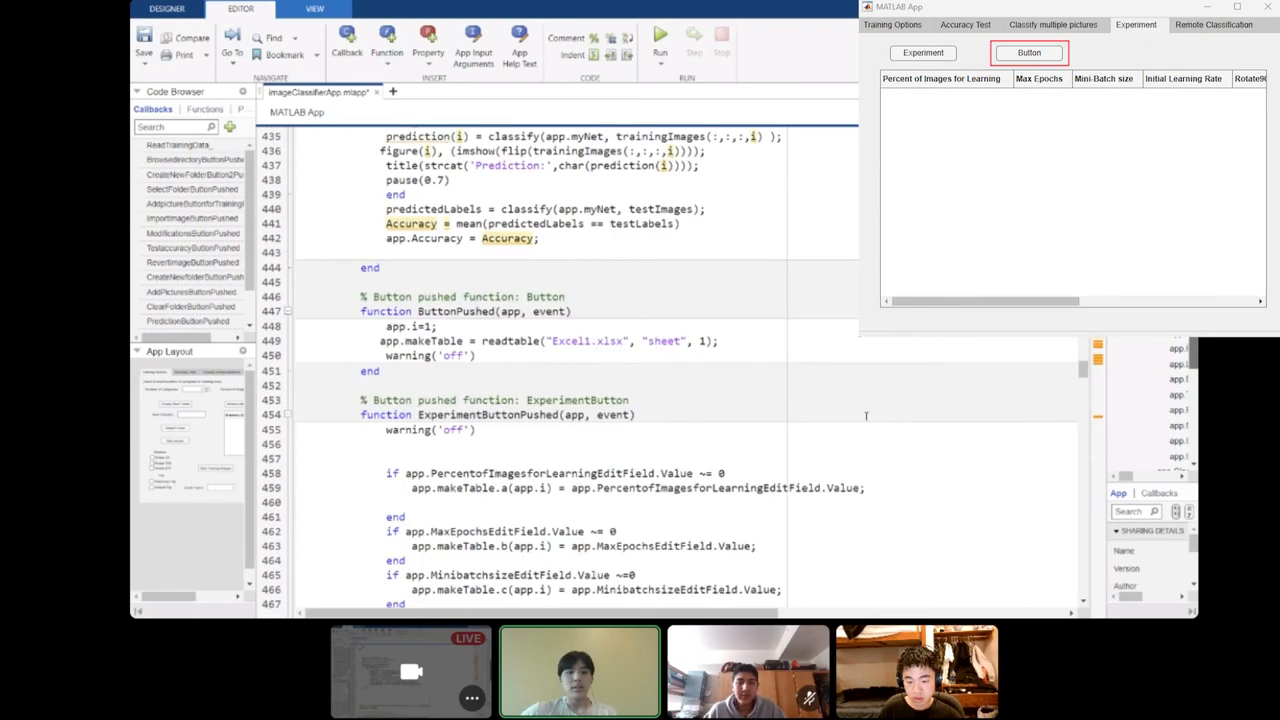
{"action": "mouse_move", "coordinate": [853, 393]}
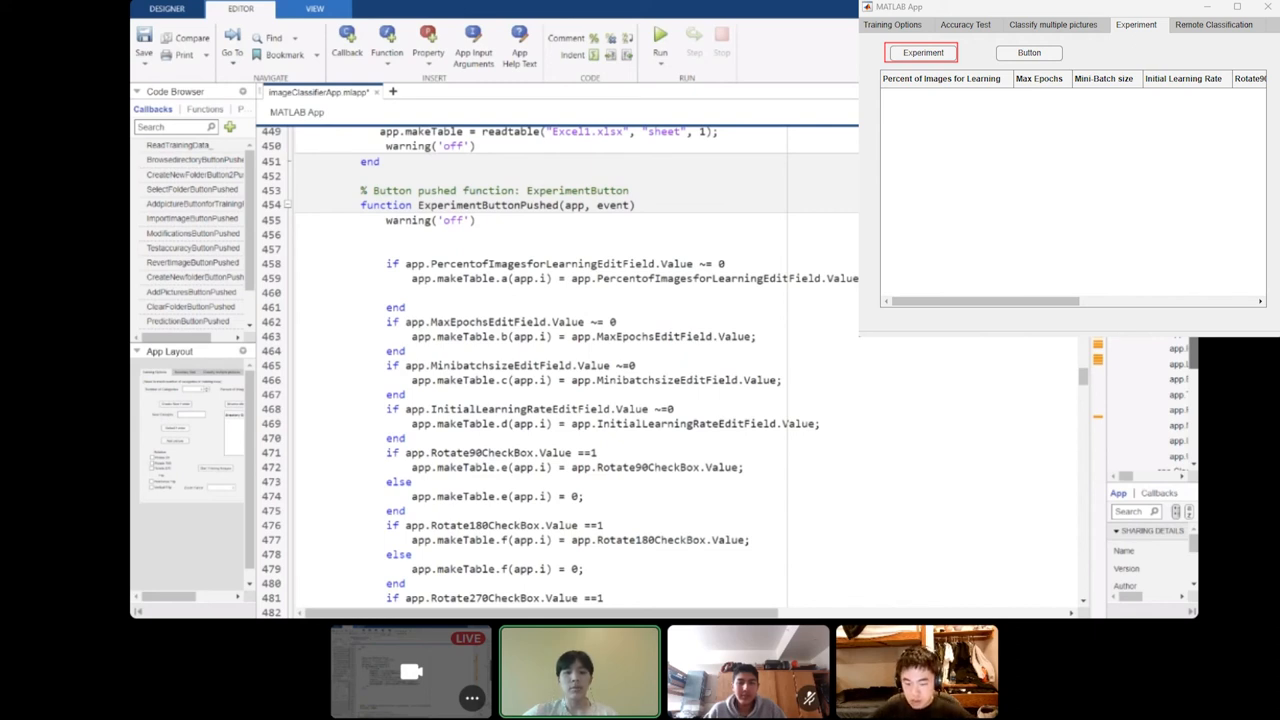
{"action": "scroll", "scroll_direction": "down", "scroll_amount": 3}
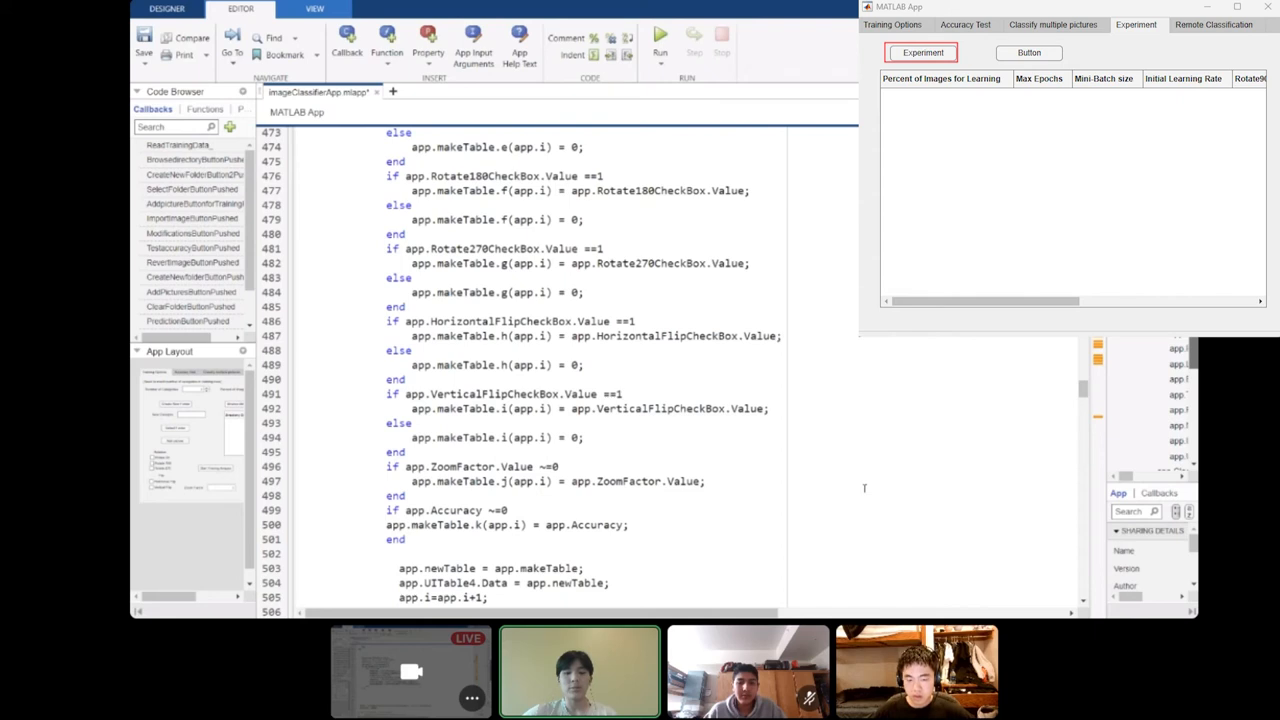
{"action": "scroll", "scroll_direction": "down", "scroll_amount": 3}
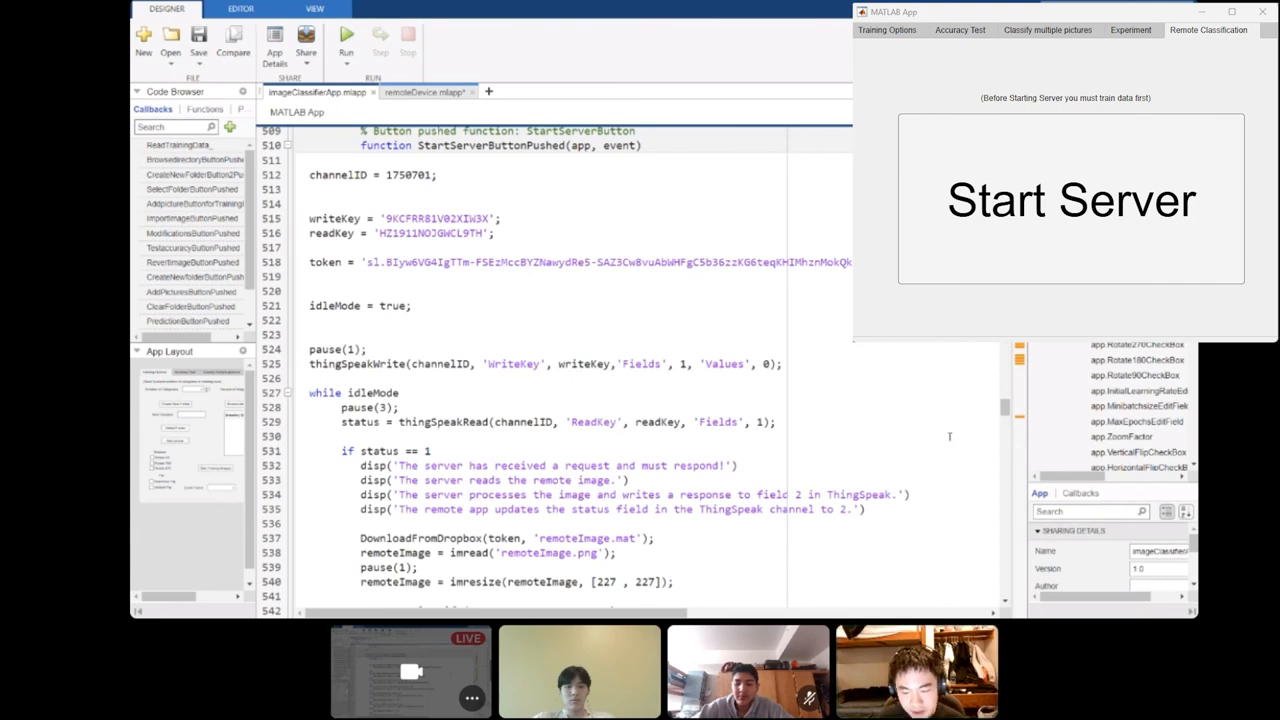
Step: Scroll StartServerButtonPushed to show polling, image download, classification, and response writing
{"action": "scroll", "scroll_direction": "down", "scroll_amount": 3}
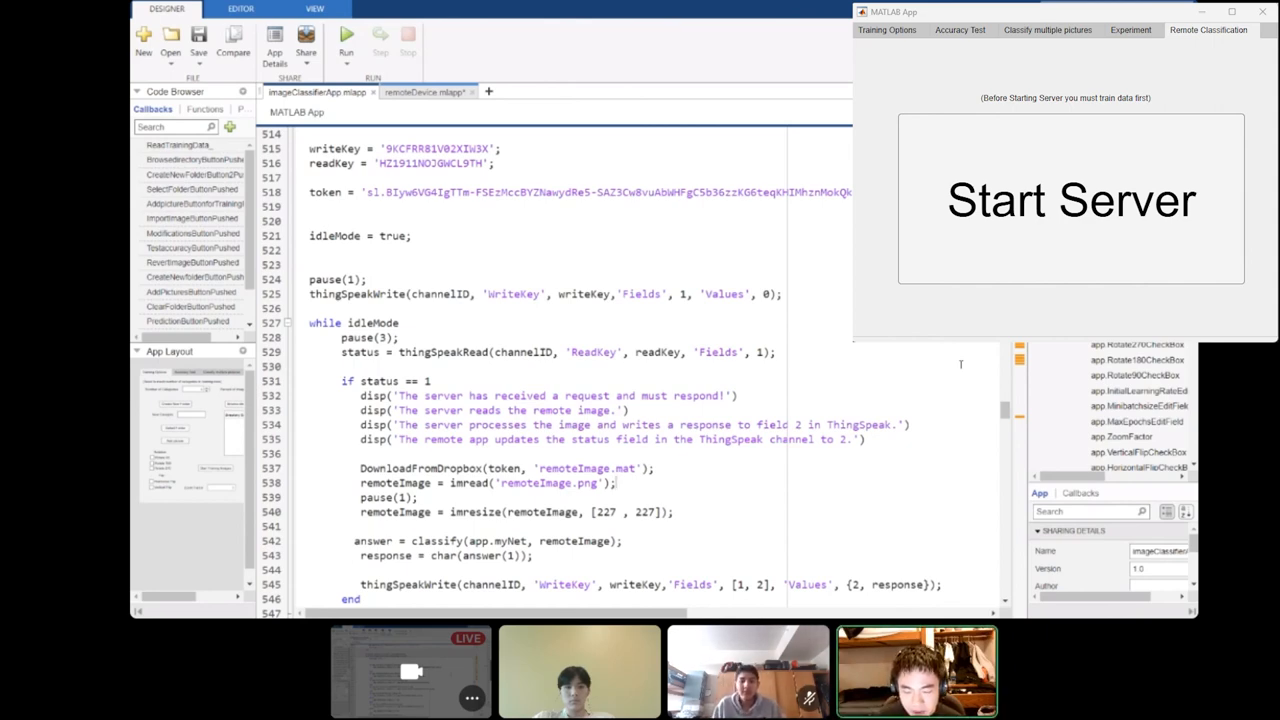
{"action": "scroll", "scroll_direction": "down", "scroll_amount": 3}
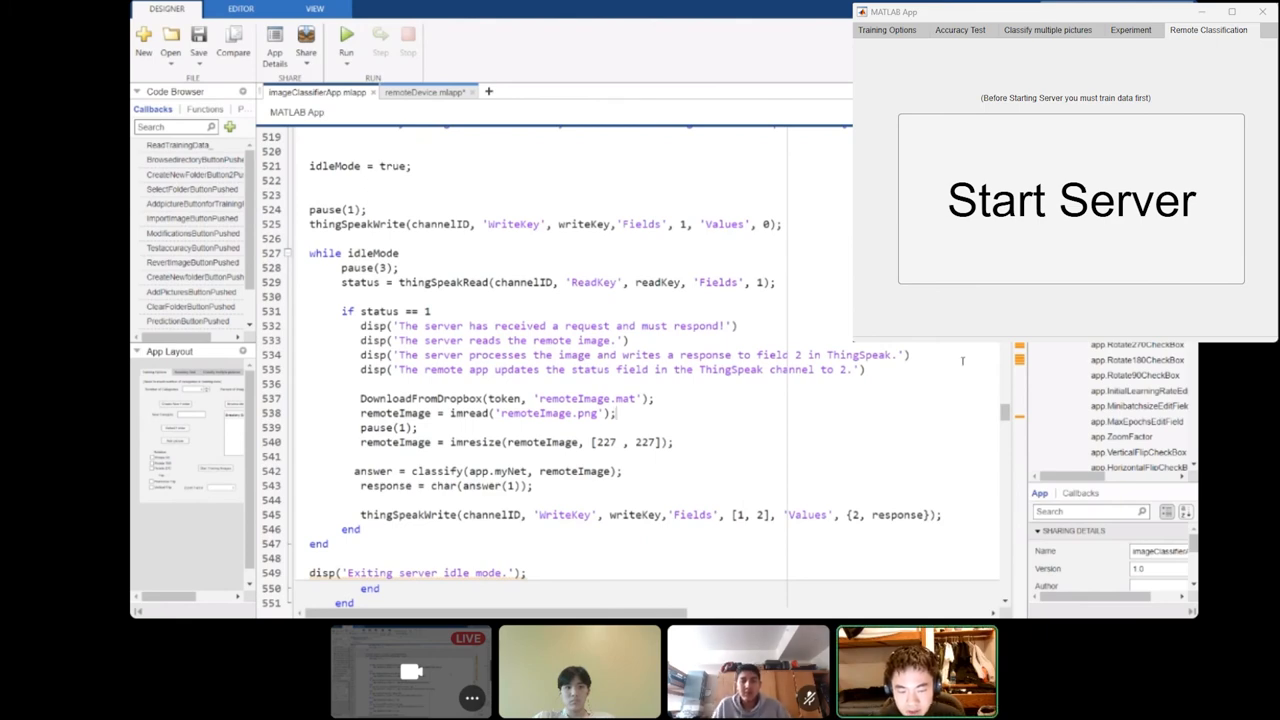
{"action": "mouse_move", "coordinate": [970, 355]}
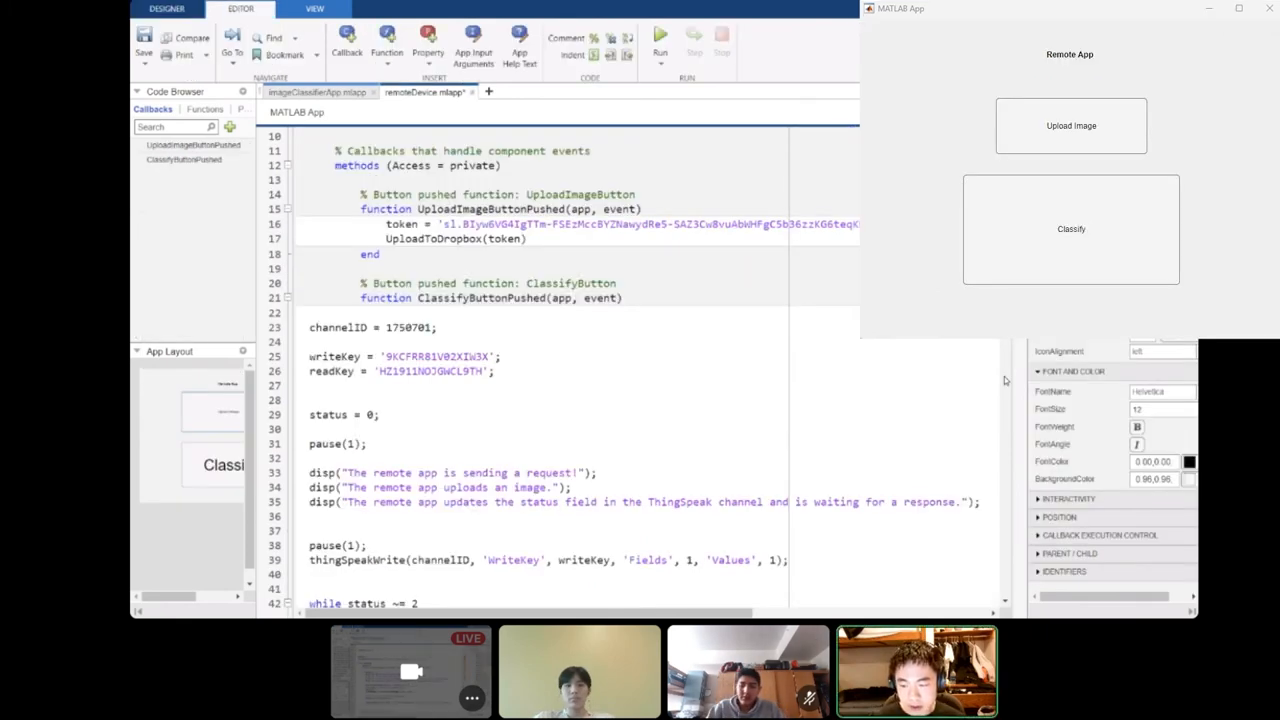
{"action": "left_click", "coordinate": [1070, 125]}
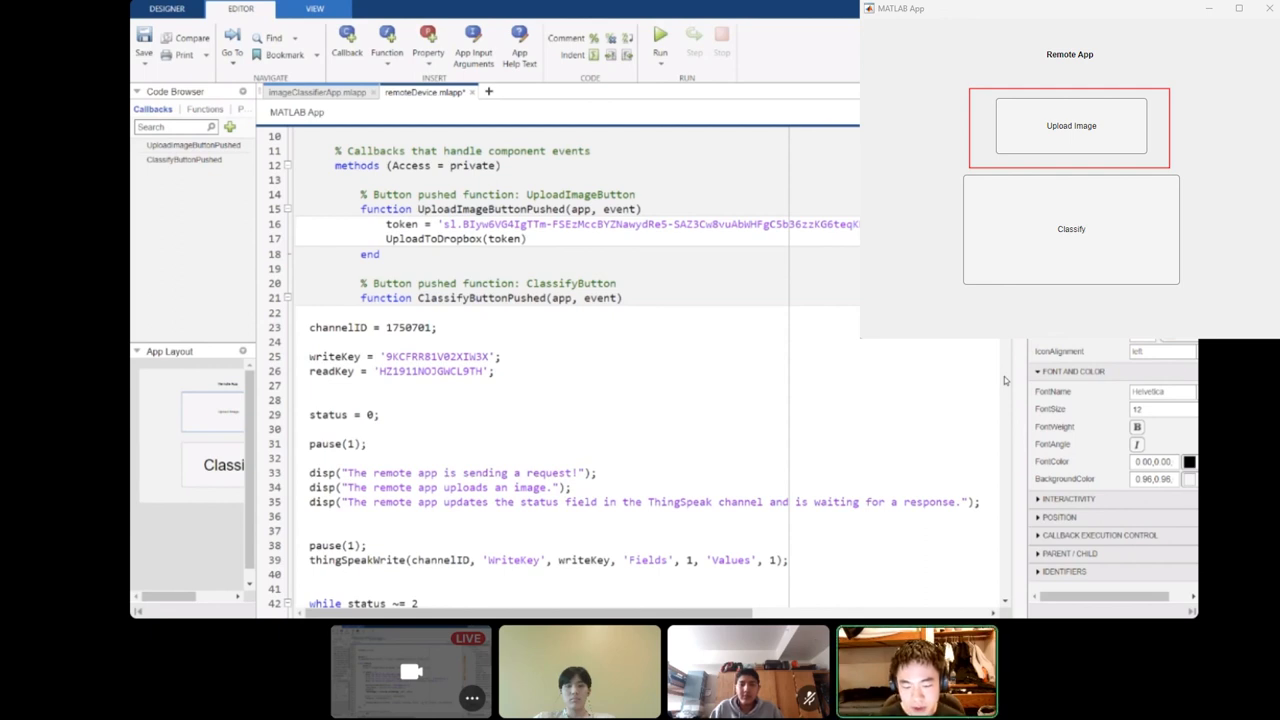
{"action": "left_click", "coordinate": [1070, 229]}
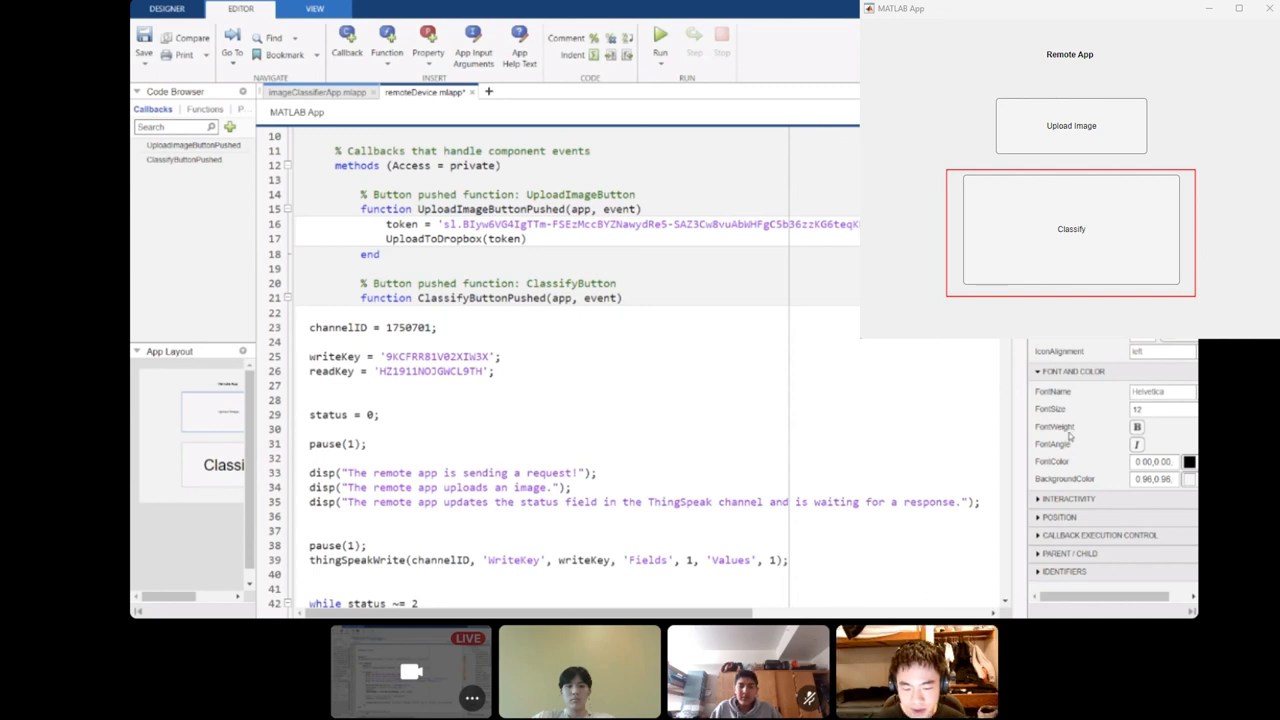
{"action": "scroll", "scroll_direction": "down", "scroll_amount": 3}
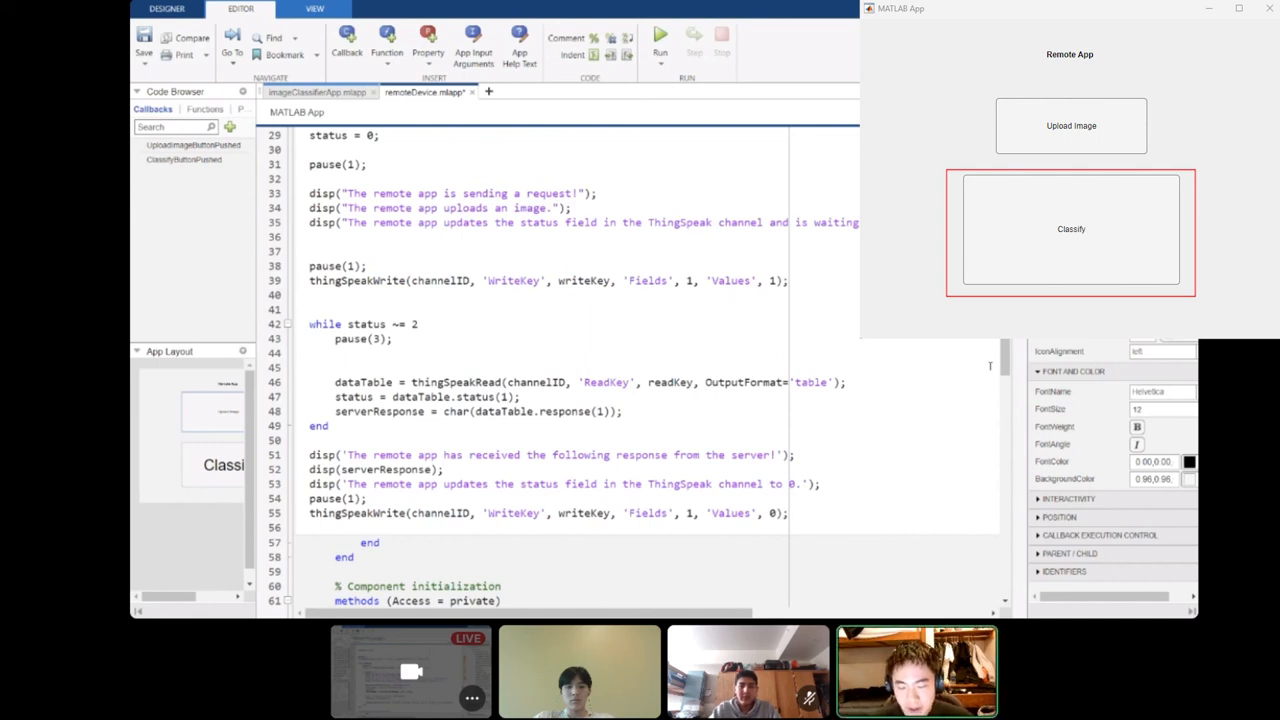
{"action": "left_click", "coordinate": [310, 367]}
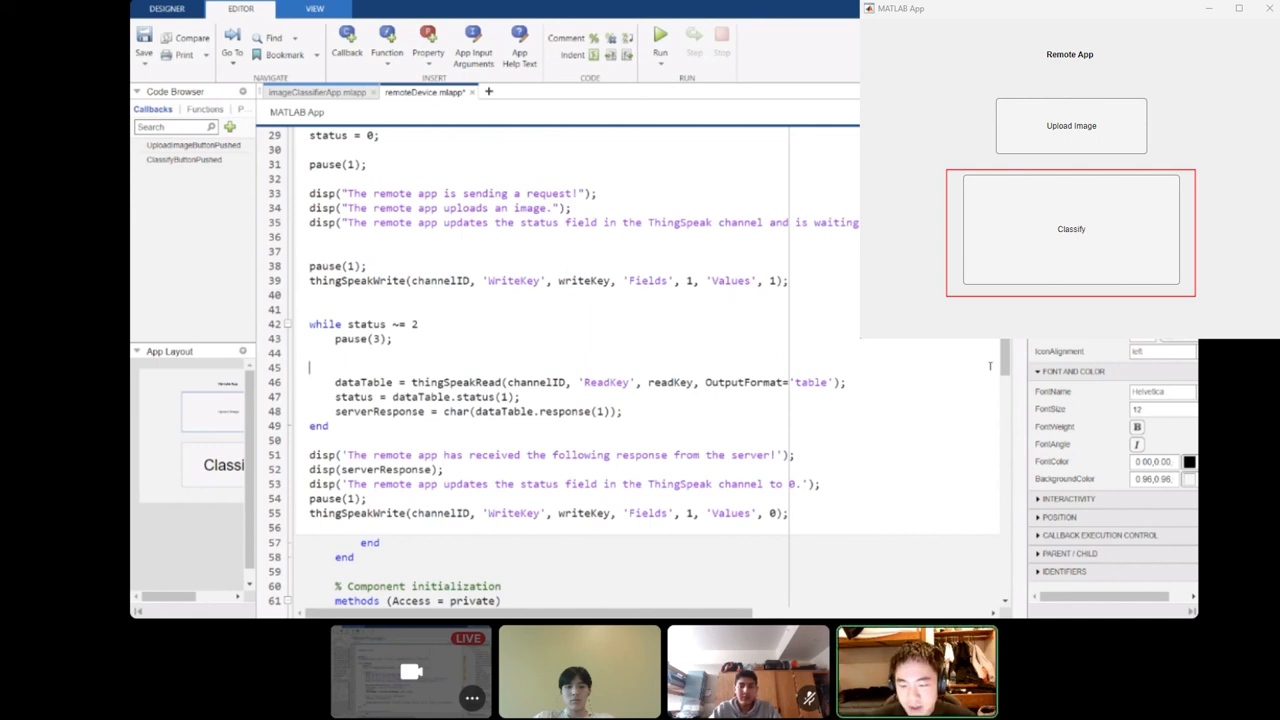